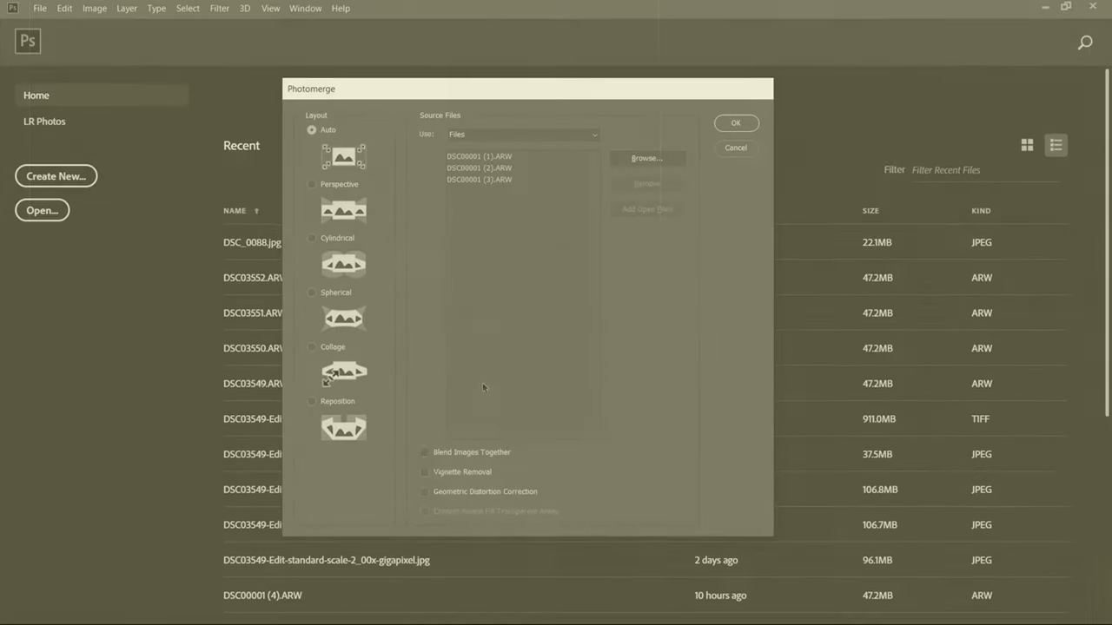
Step: Cancel the Photomerge dialog without merging the three ARW Milky Way frames
{"action": "left_click", "coordinate": [734, 122]}
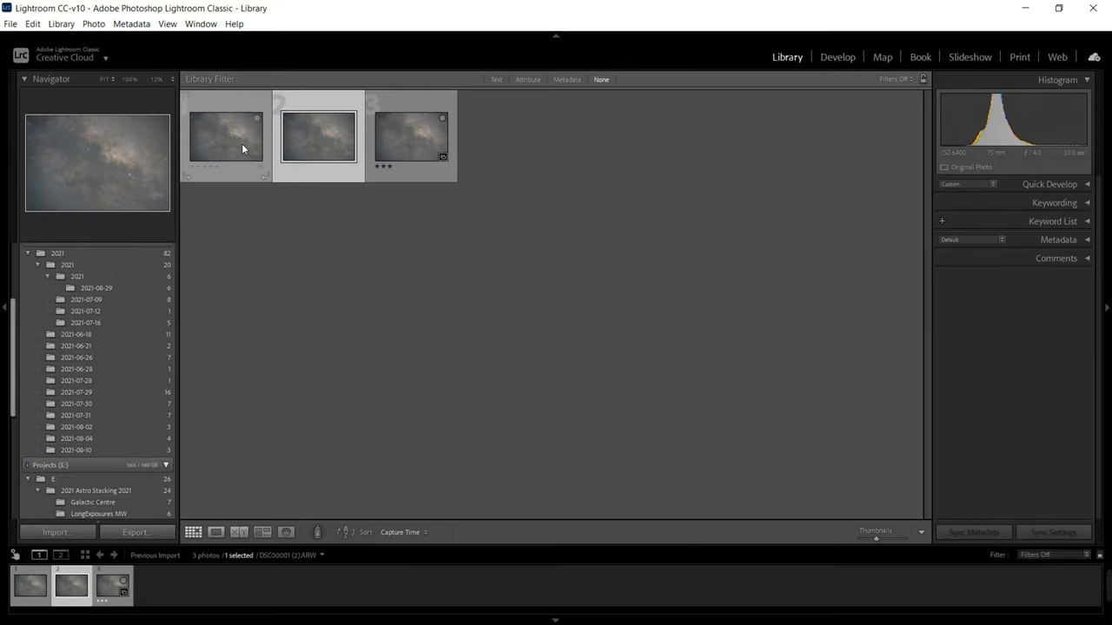
Step: Review the Milky Way thumbnails in the grid, ending with the first frame selected
{"action": "left_click", "coordinate": [226, 134]}
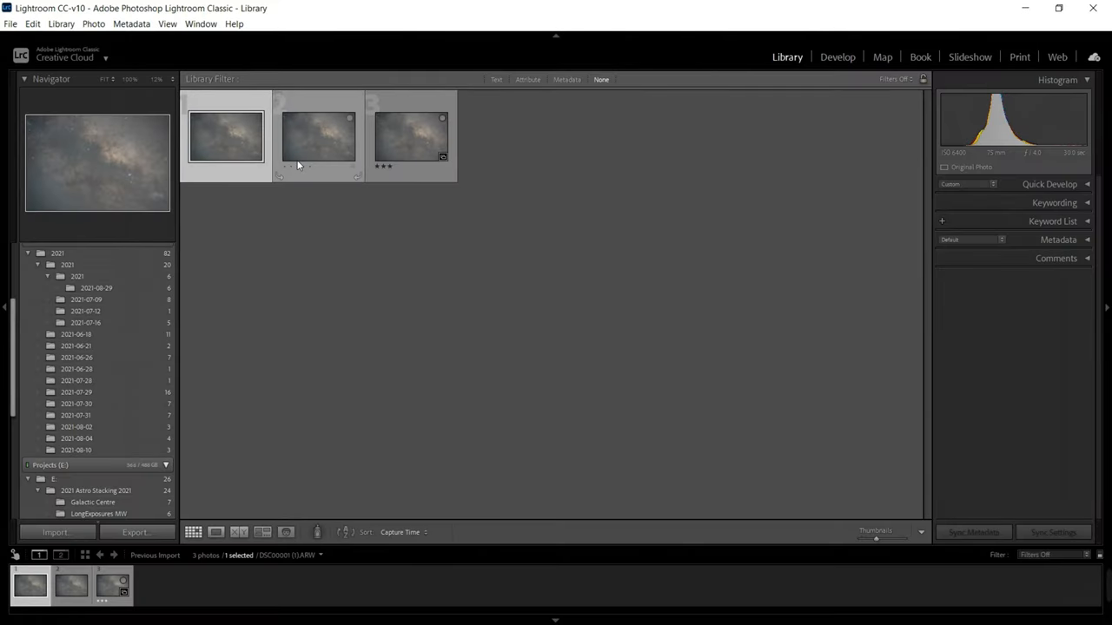
{"action": "left_click", "coordinate": [318, 135]}
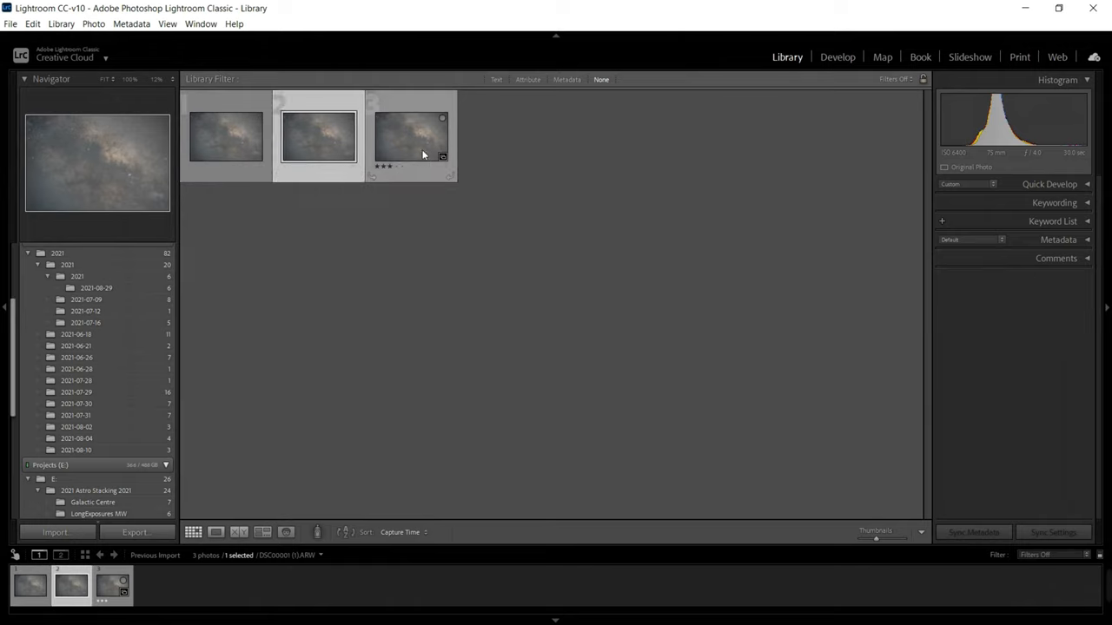
{"action": "left_click", "coordinate": [226, 135]}
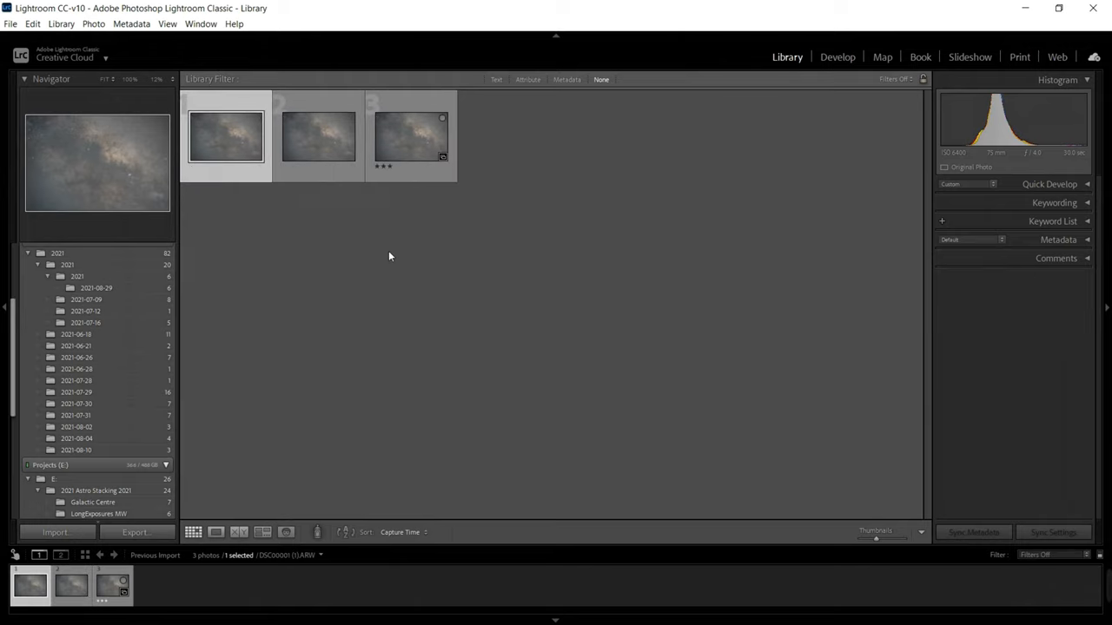
{"action": "mouse_move", "coordinate": [378, 270]}
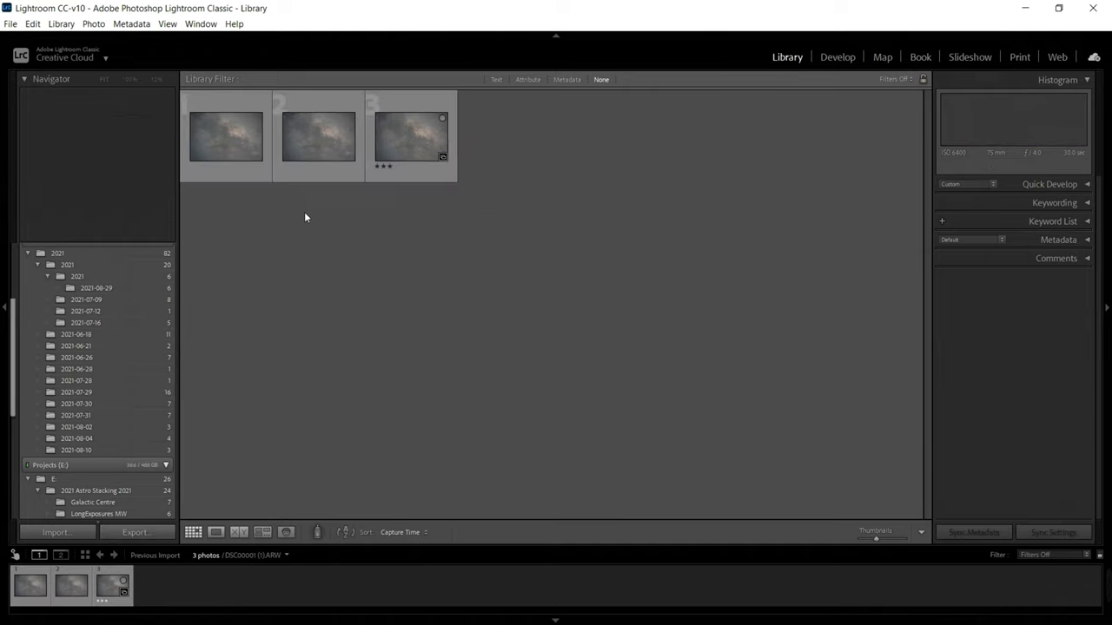
{"action": "left_click", "coordinate": [226, 135]}
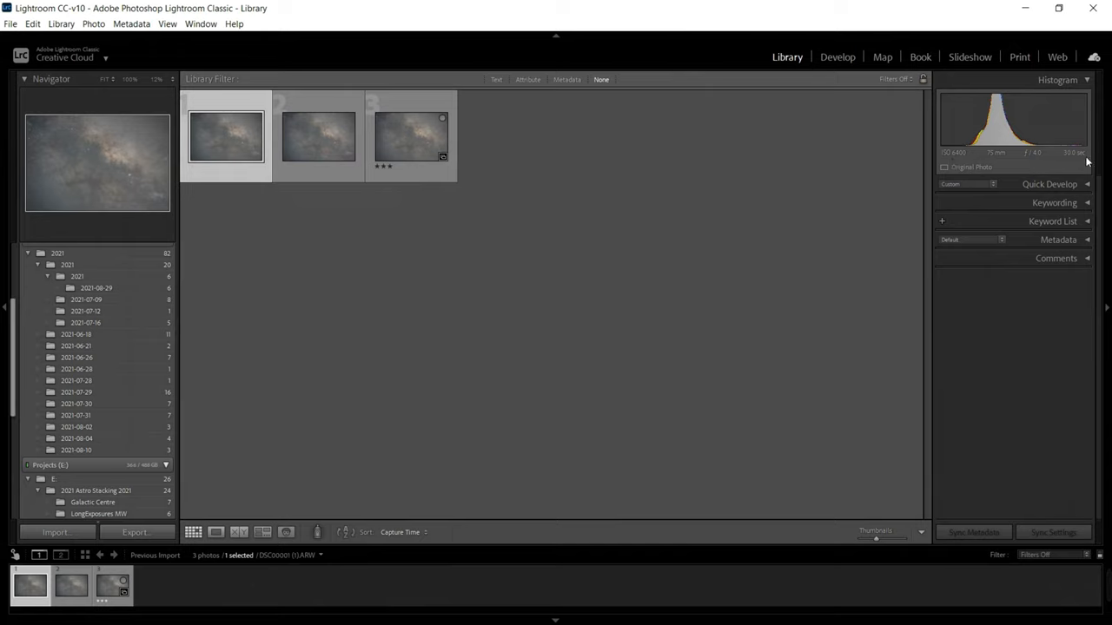
{"action": "mouse_move", "coordinate": [971, 176]}
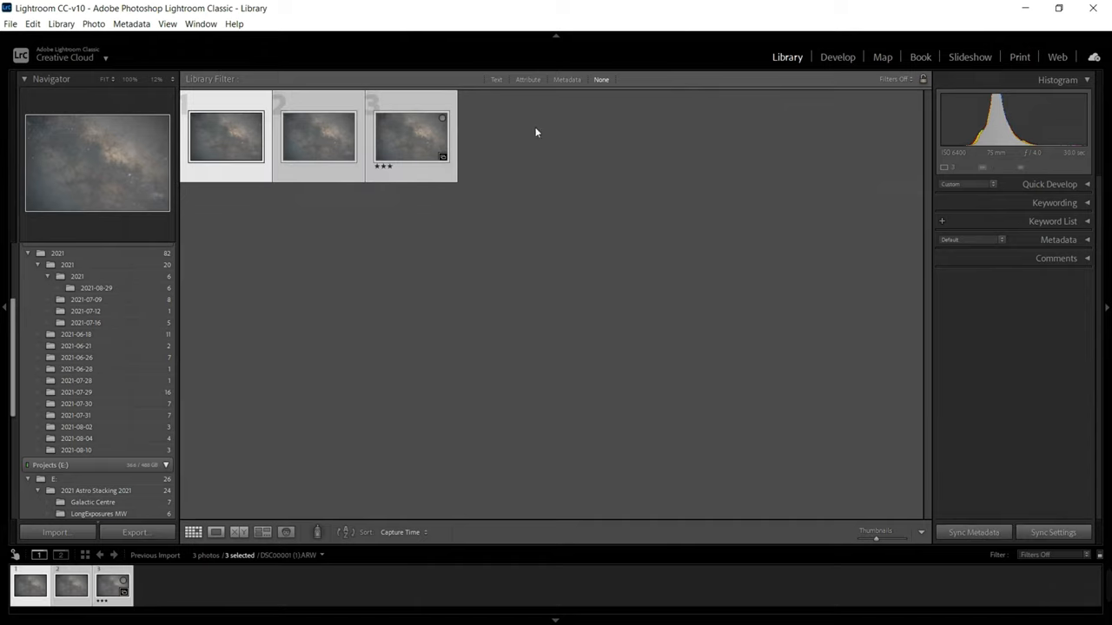
{"action": "mouse_move", "coordinate": [864, 50]}
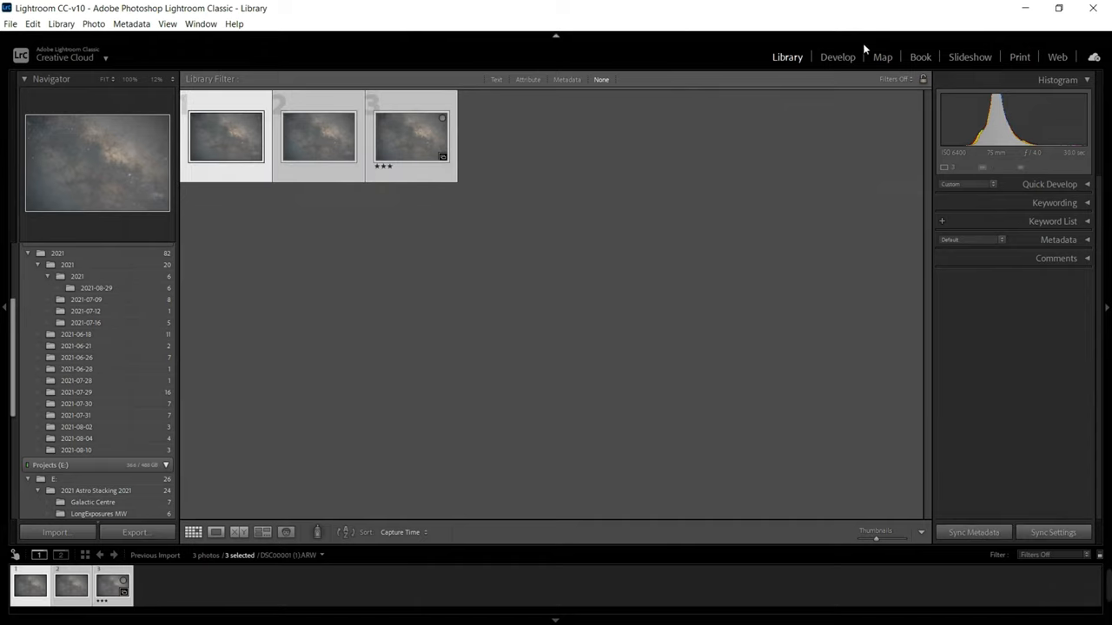
Step: Open the first frame in Develop, try Reset, Auto tone and white balance presets
{"action": "left_click", "coordinate": [837, 56]}
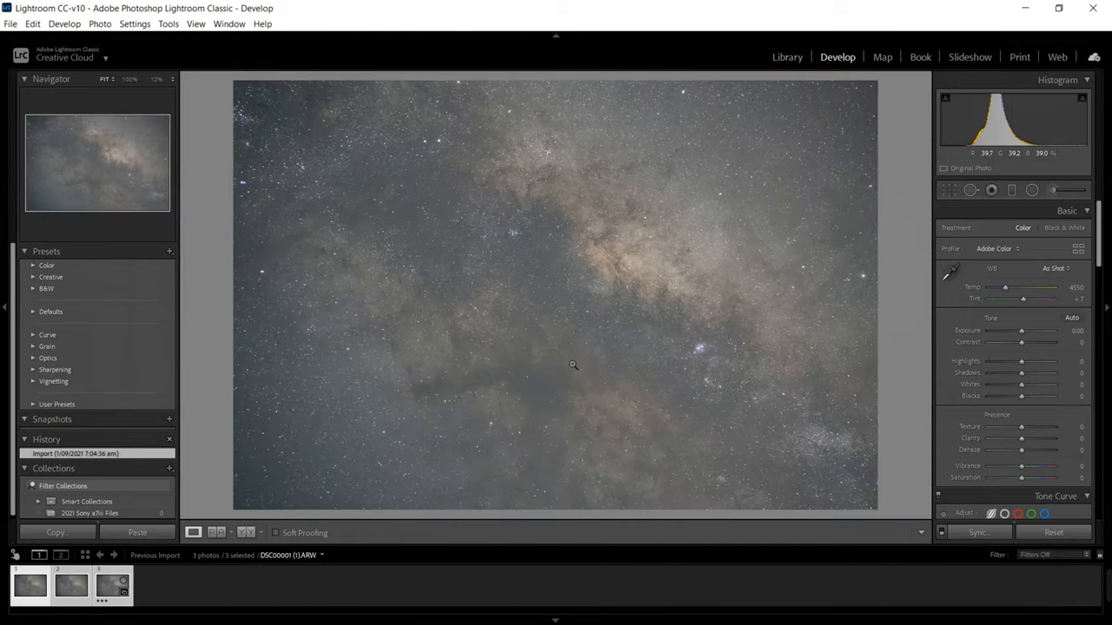
{"action": "left_click", "coordinate": [1072, 318]}
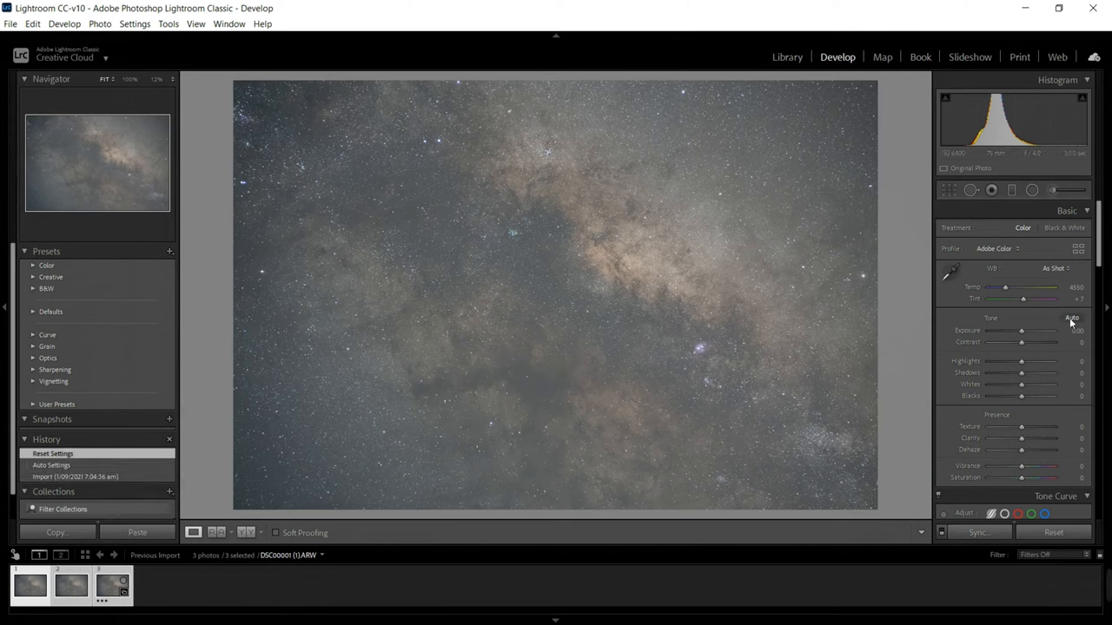
{"action": "left_click", "coordinate": [1072, 318]}
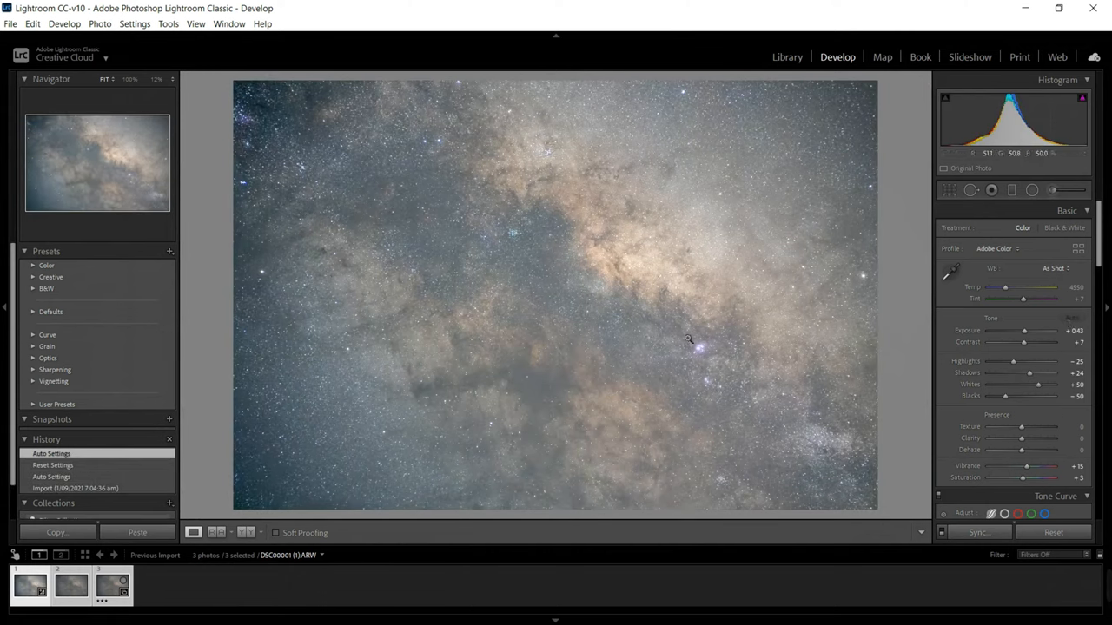
{"action": "left_click", "coordinate": [1054, 268]}
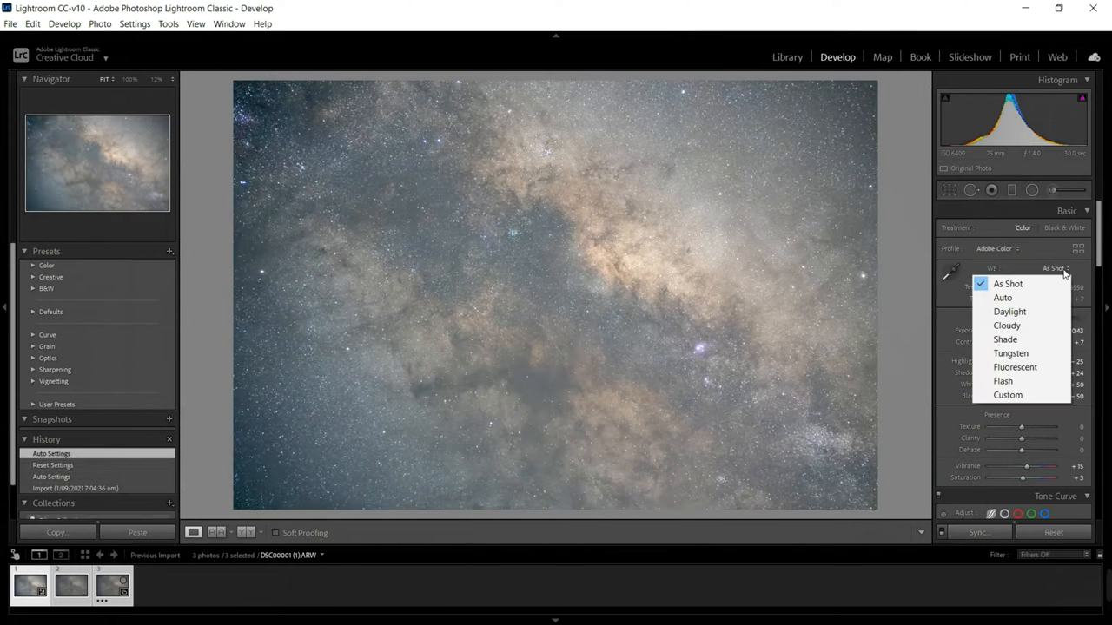
{"action": "left_click", "coordinate": [1008, 283]}
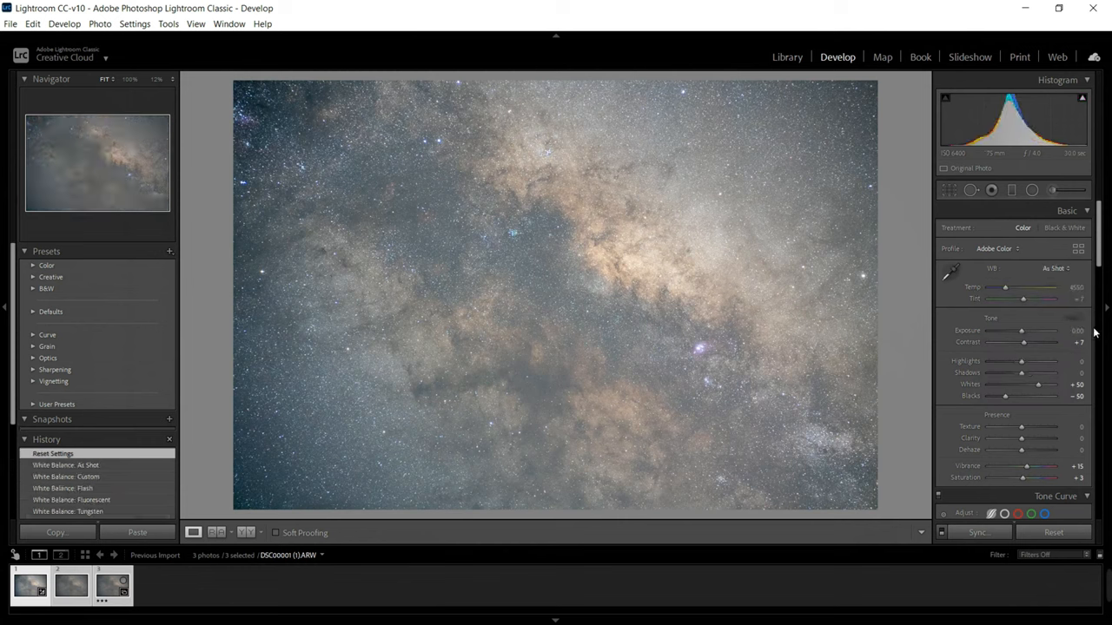
Step: Scroll down to the Detail panel and lower the sharpening amount
{"action": "scroll", "scroll_direction": "down", "scroll_amount": 3}
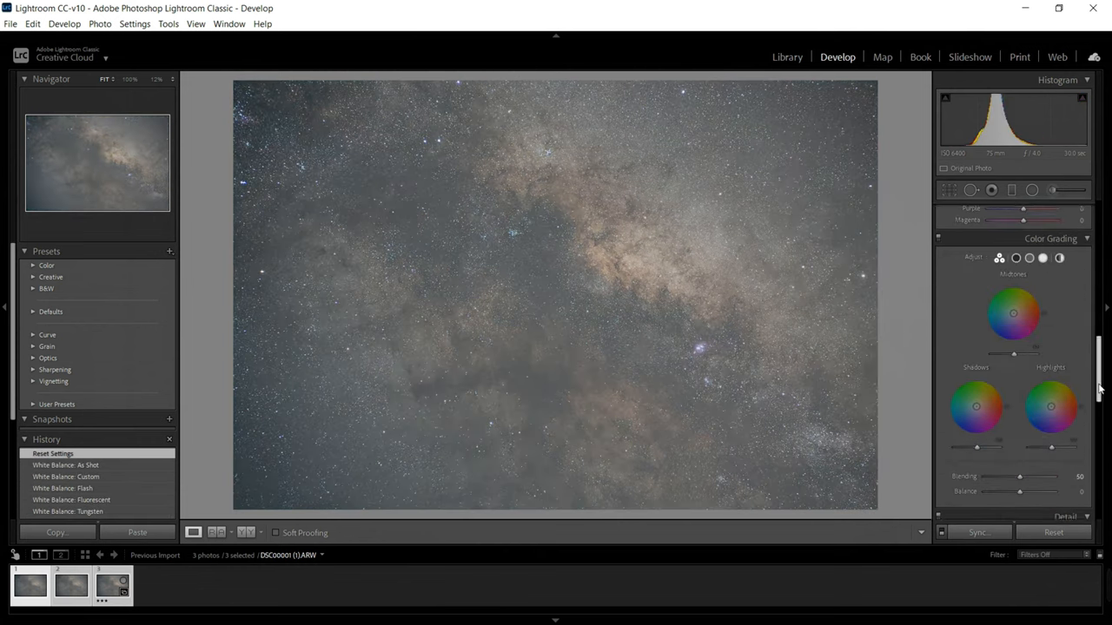
{"action": "scroll", "scroll_direction": "down", "scroll_amount": 3}
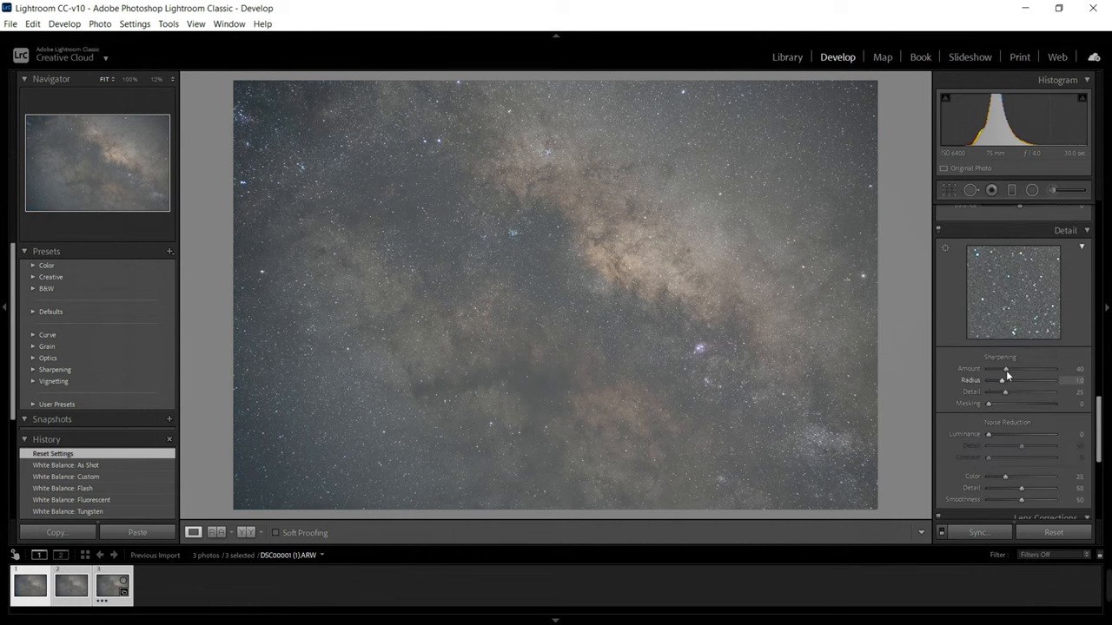
{"action": "left_click_drag", "start_coordinate": [1006, 368], "coordinate": [988, 368]}
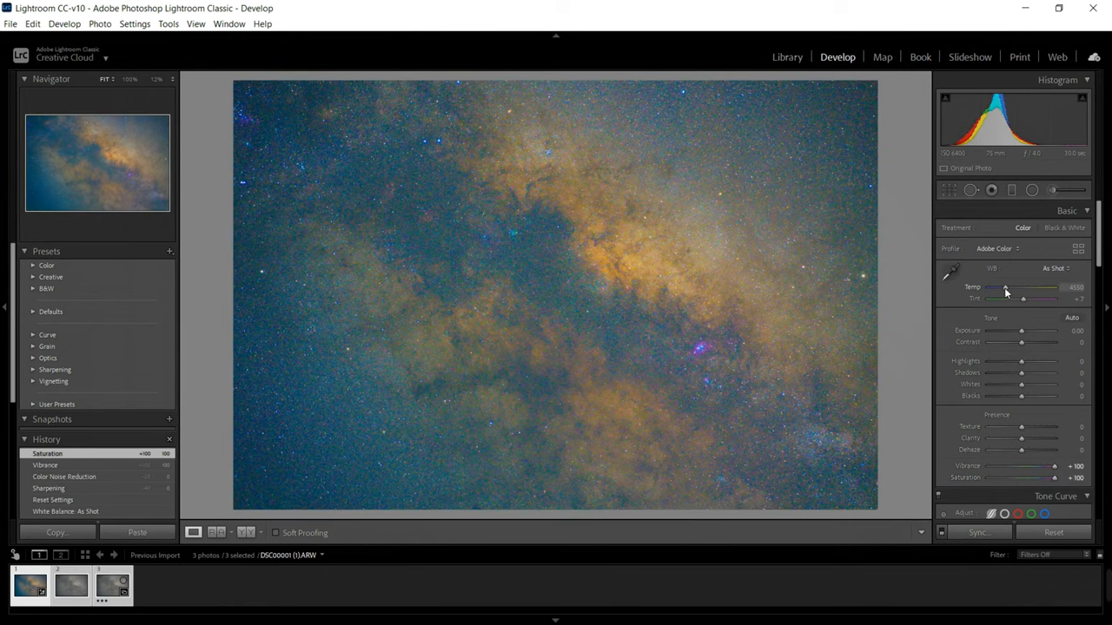
Step: Sweep the Temp slider warm and back, settling just below as shot around 4193K
{"action": "left_click_drag", "start_coordinate": [1005, 288], "coordinate": [1051, 287]}
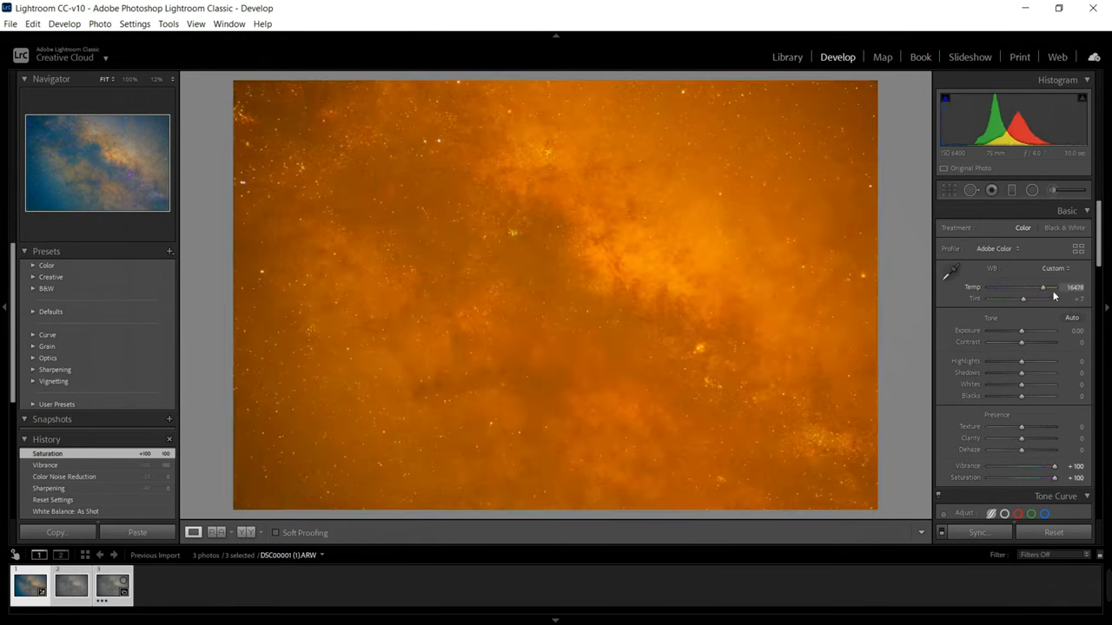
{"action": "left_click_drag", "start_coordinate": [1042, 287], "coordinate": [1053, 287]}
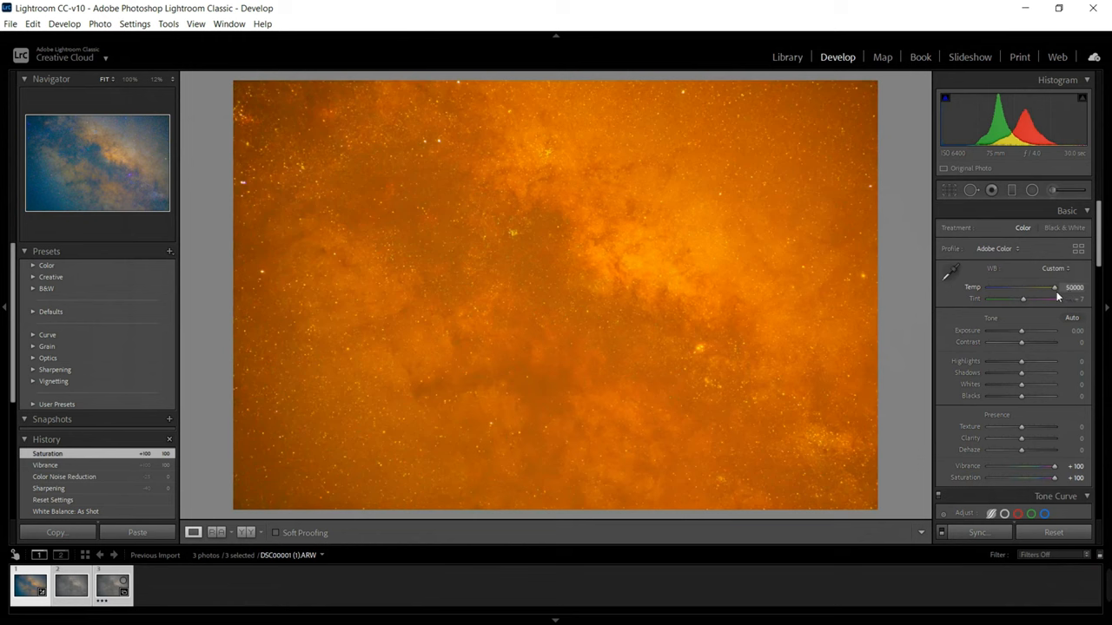
{"action": "left_click_drag", "start_coordinate": [1051, 287], "coordinate": [1025, 287]}
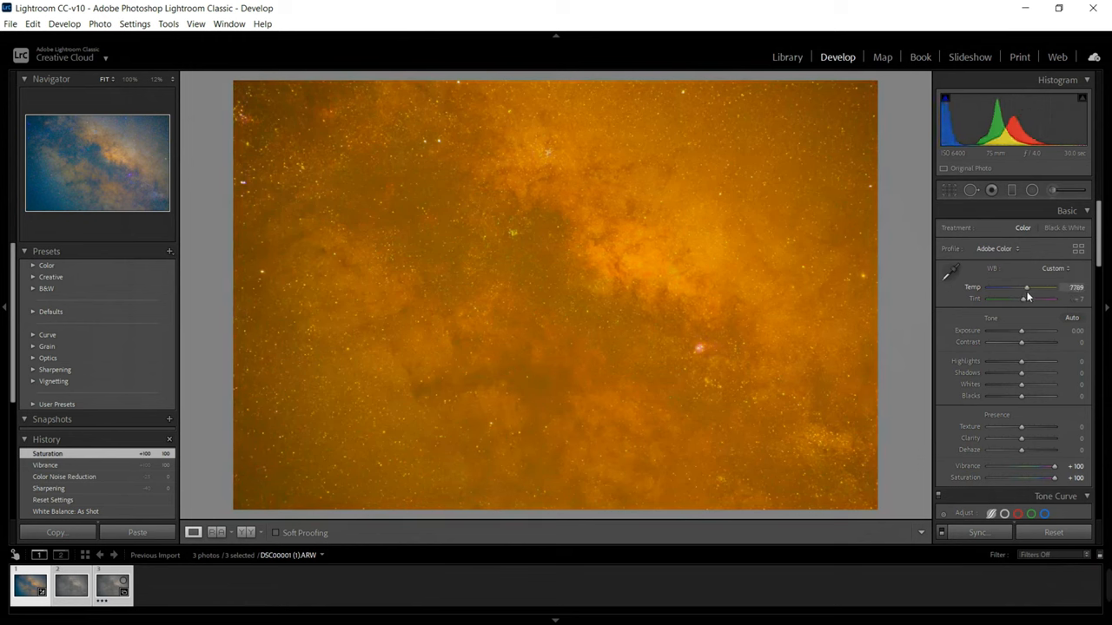
{"action": "left_click_drag", "start_coordinate": [1026, 287], "coordinate": [1016, 287]}
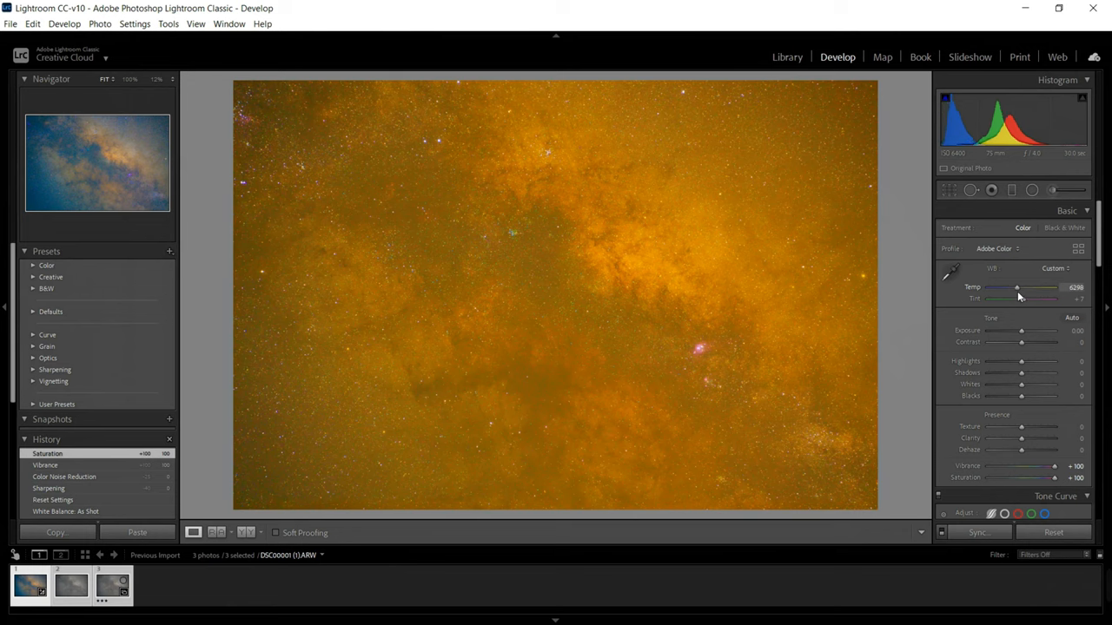
{"action": "left_click_drag", "start_coordinate": [1018, 287], "coordinate": [1009, 287]}
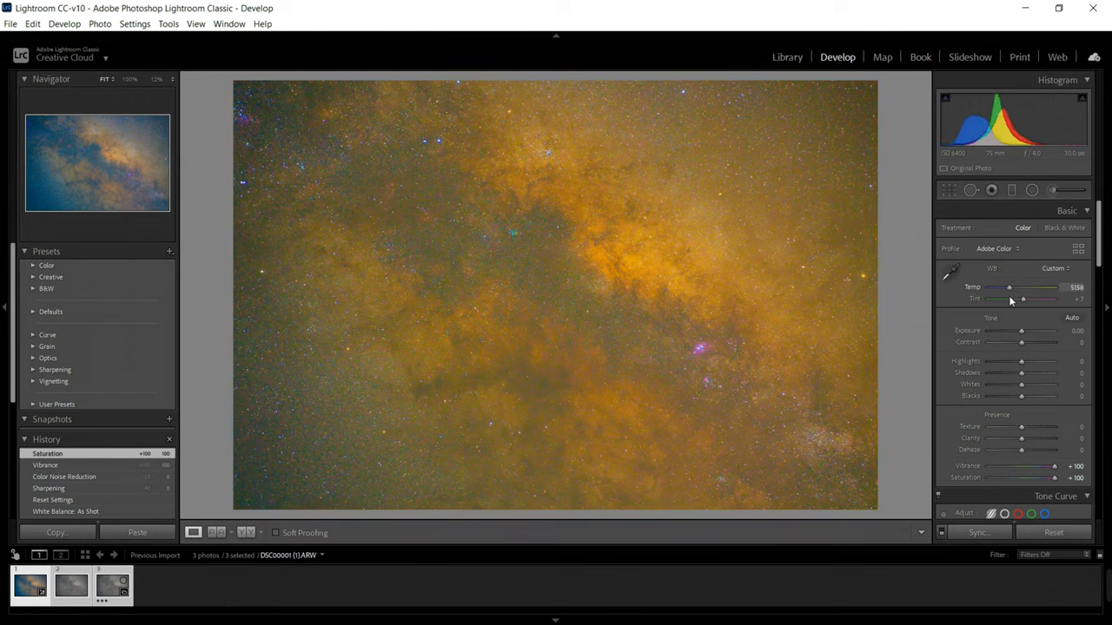
{"action": "left_click_drag", "start_coordinate": [1042, 287], "coordinate": [1003, 287]}
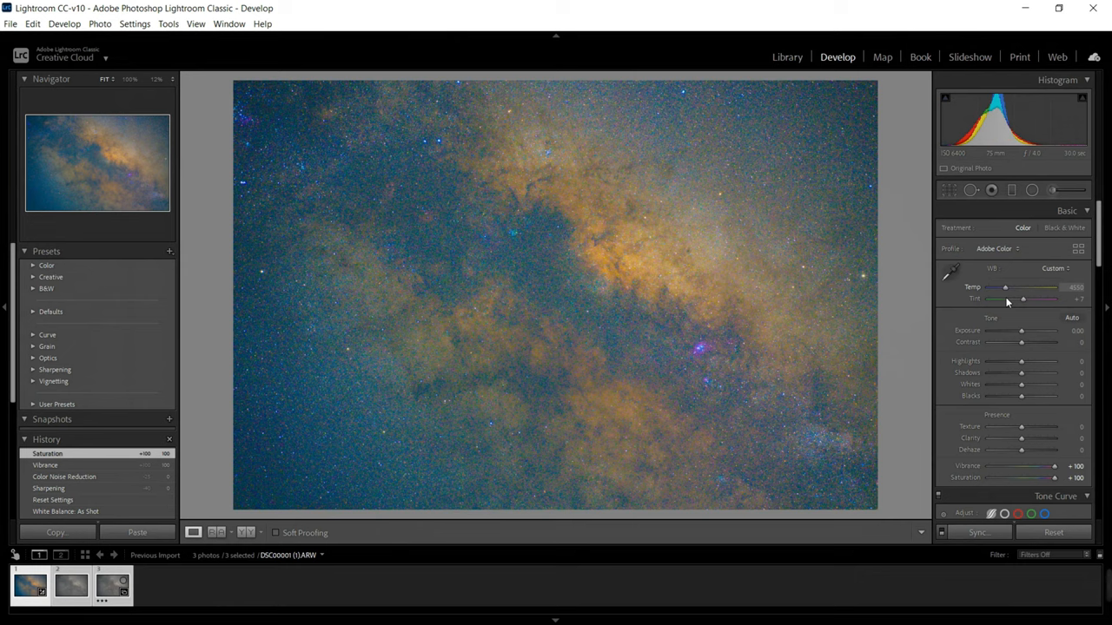
{"action": "left_click_drag", "start_coordinate": [1005, 288], "coordinate": [1003, 287]}
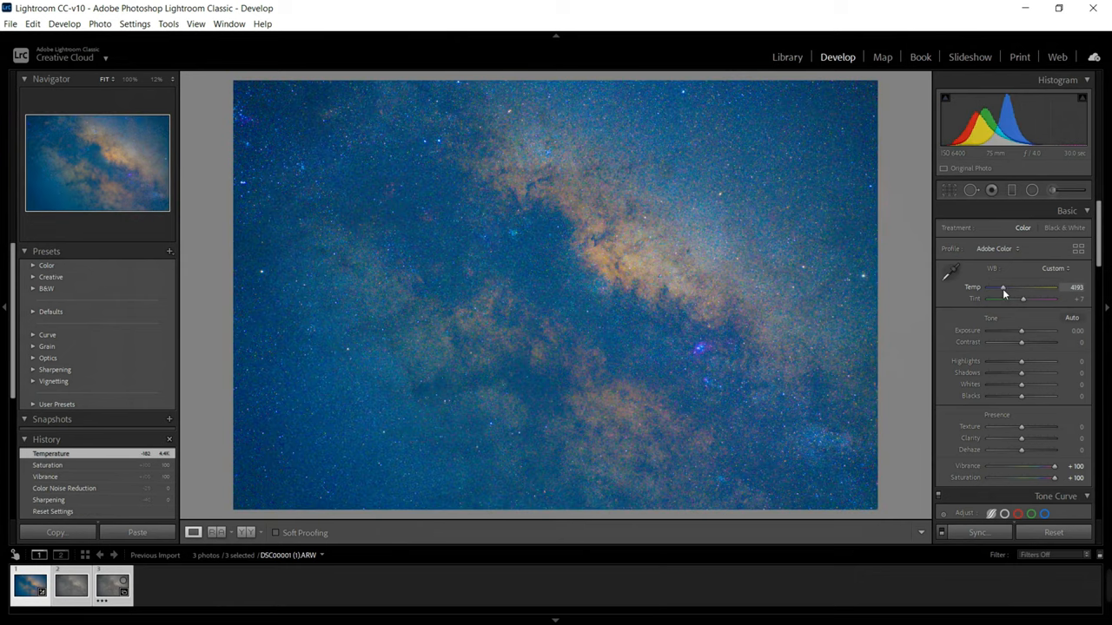
{"action": "left_click_drag", "start_coordinate": [1003, 287], "coordinate": [1001, 287]}
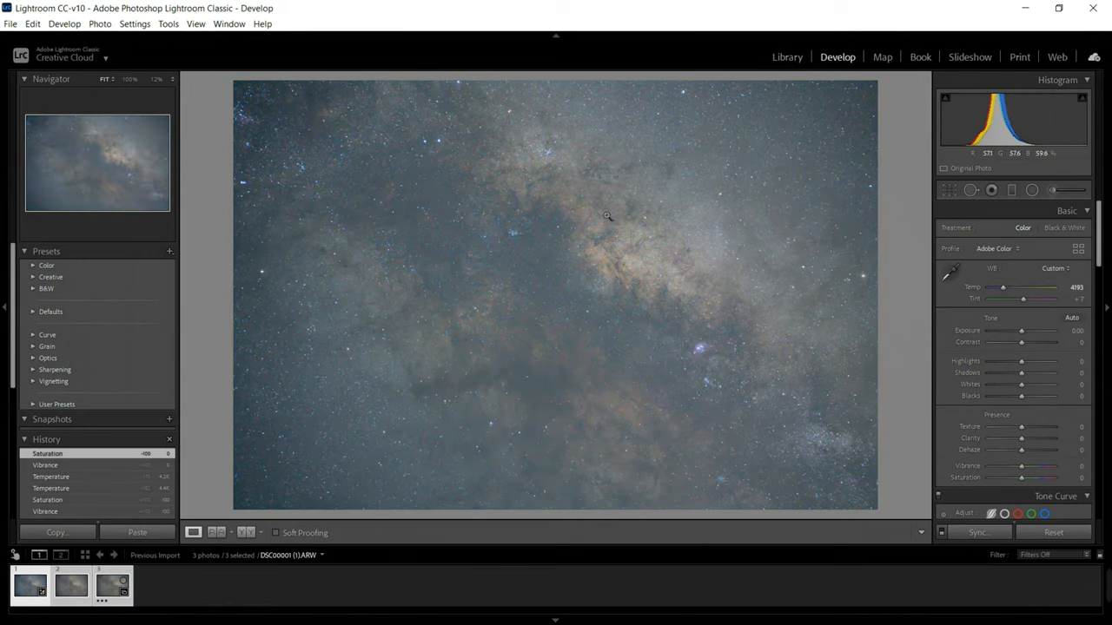
{"action": "mouse_move", "coordinate": [999, 293]}
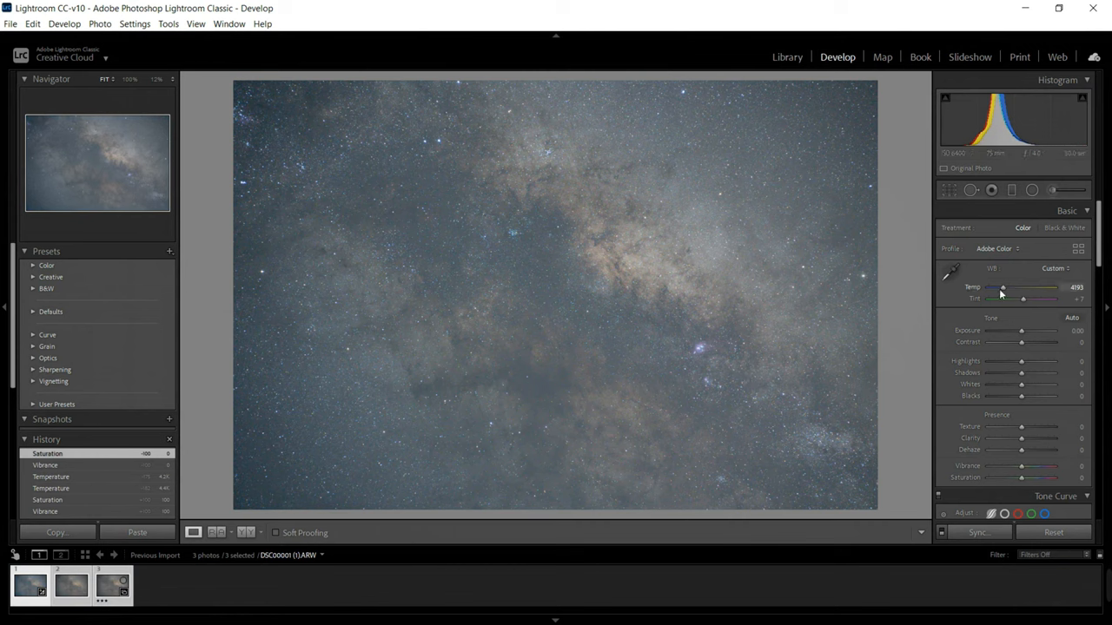
Step: Nudge the Temp slider slightly left for a cooler, bluer tone near 4088K
{"action": "left_click_drag", "start_coordinate": [1002, 287], "coordinate": [1005, 288]}
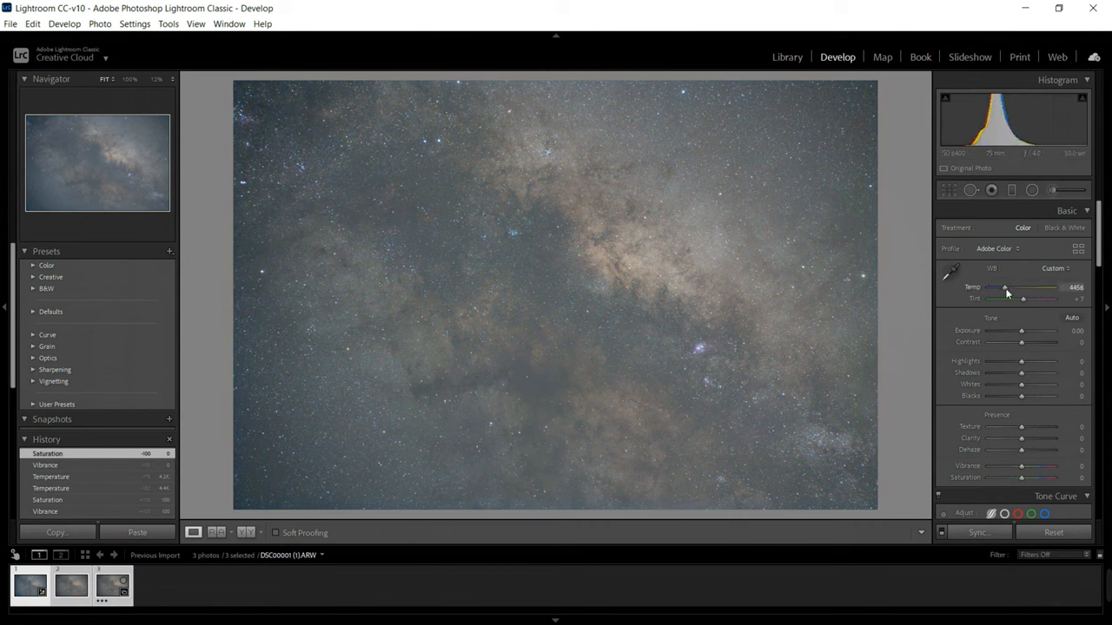
{"action": "left_click_drag", "start_coordinate": [1007, 287], "coordinate": [1003, 288]}
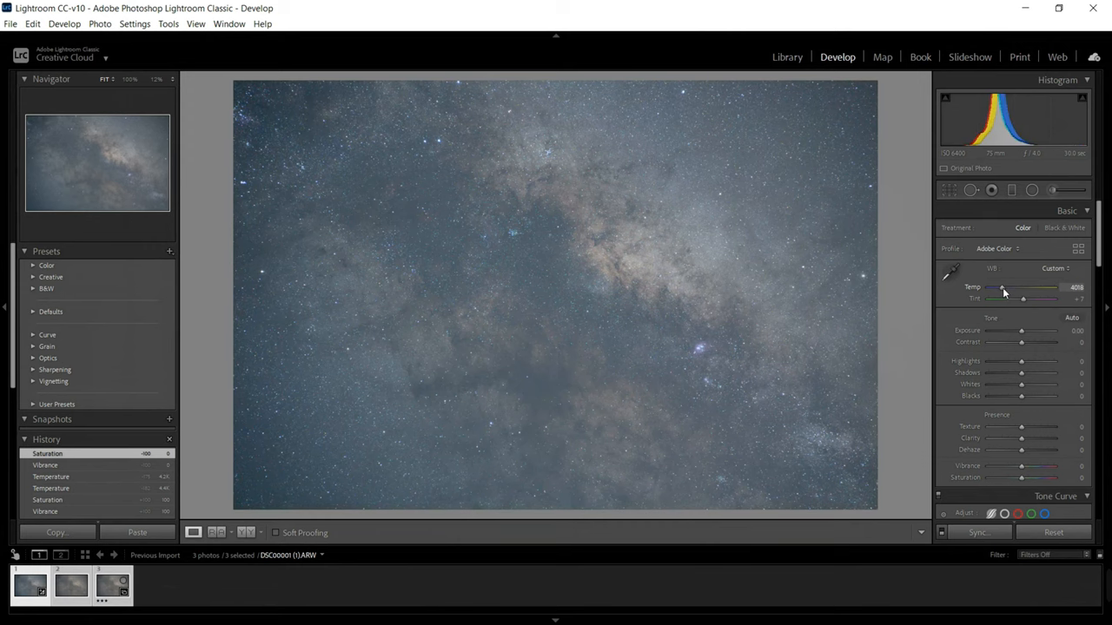
{"action": "left_click_drag", "start_coordinate": [1003, 287], "coordinate": [1002, 287]}
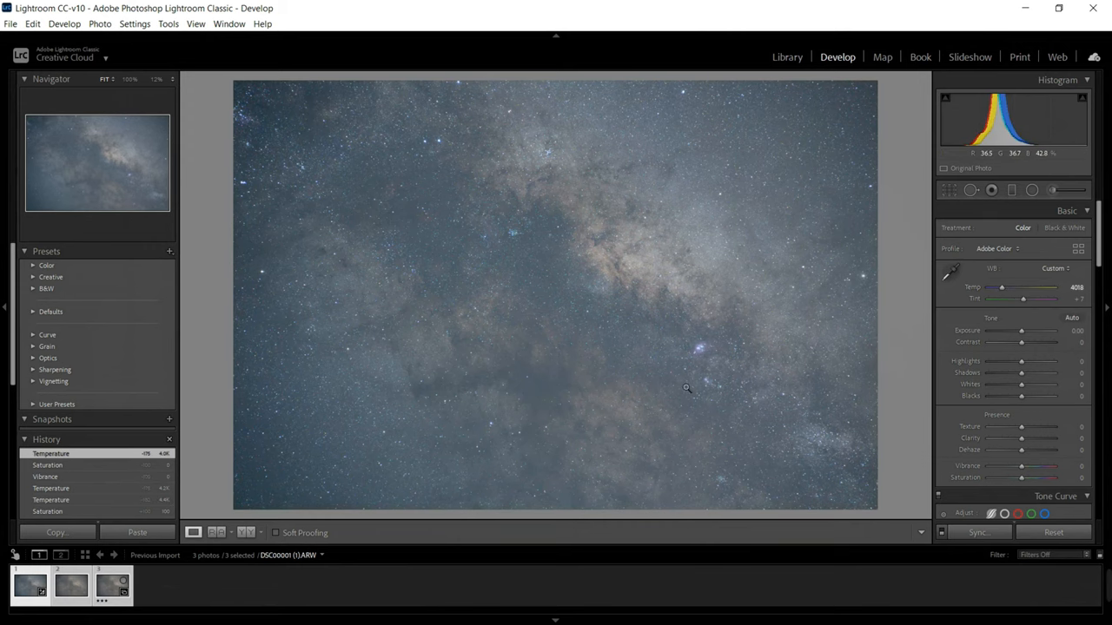
{"action": "mouse_move", "coordinate": [624, 374]}
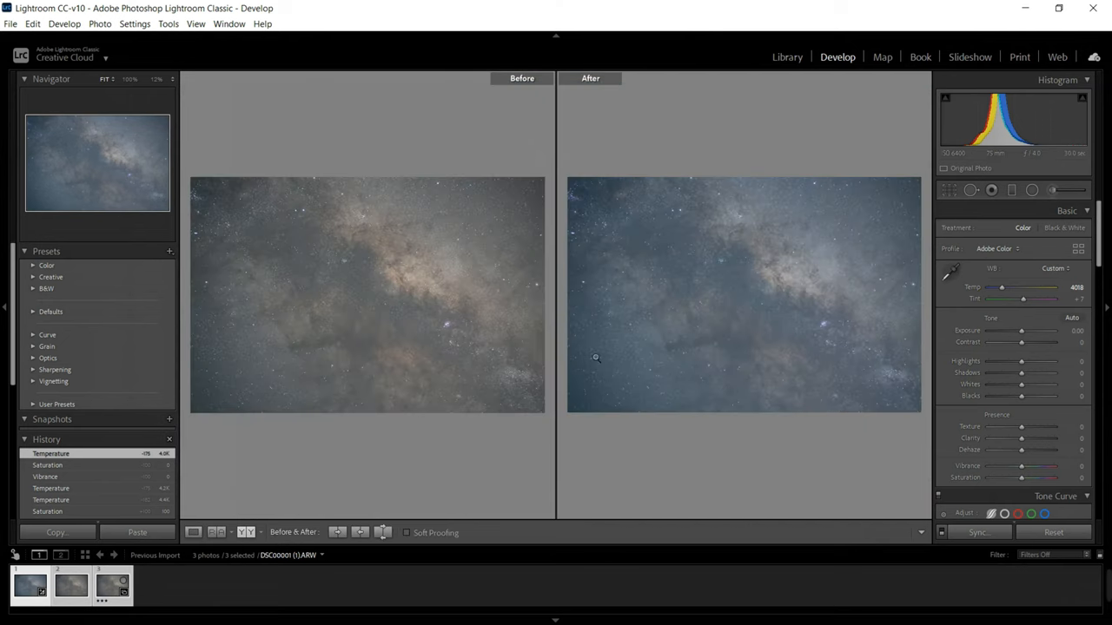
{"action": "mouse_move", "coordinate": [482, 310]}
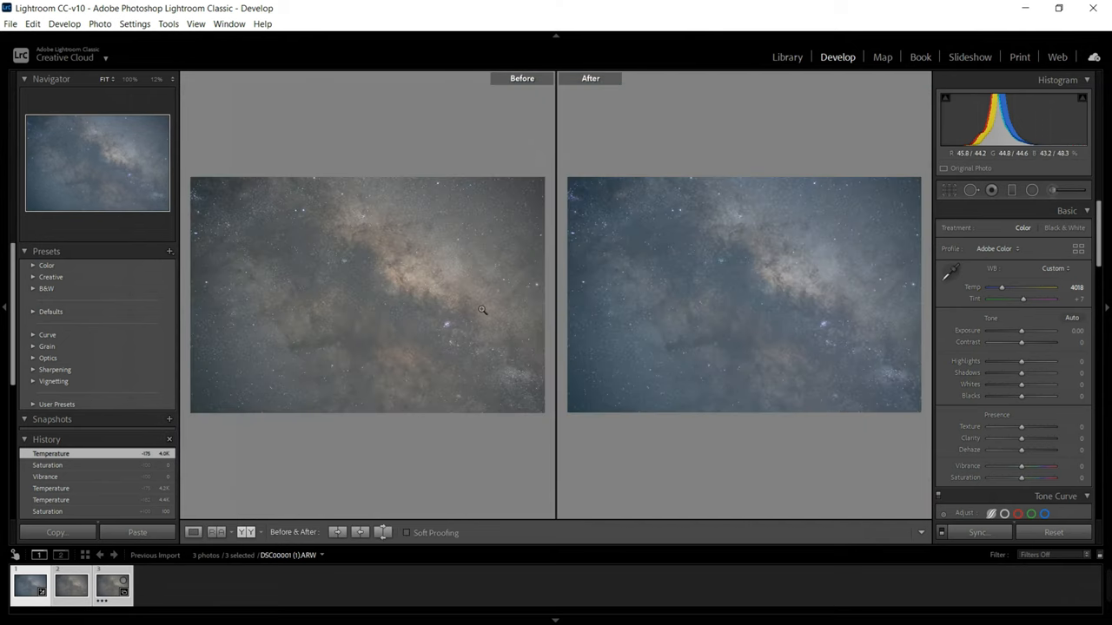
{"action": "mouse_move", "coordinate": [666, 365]}
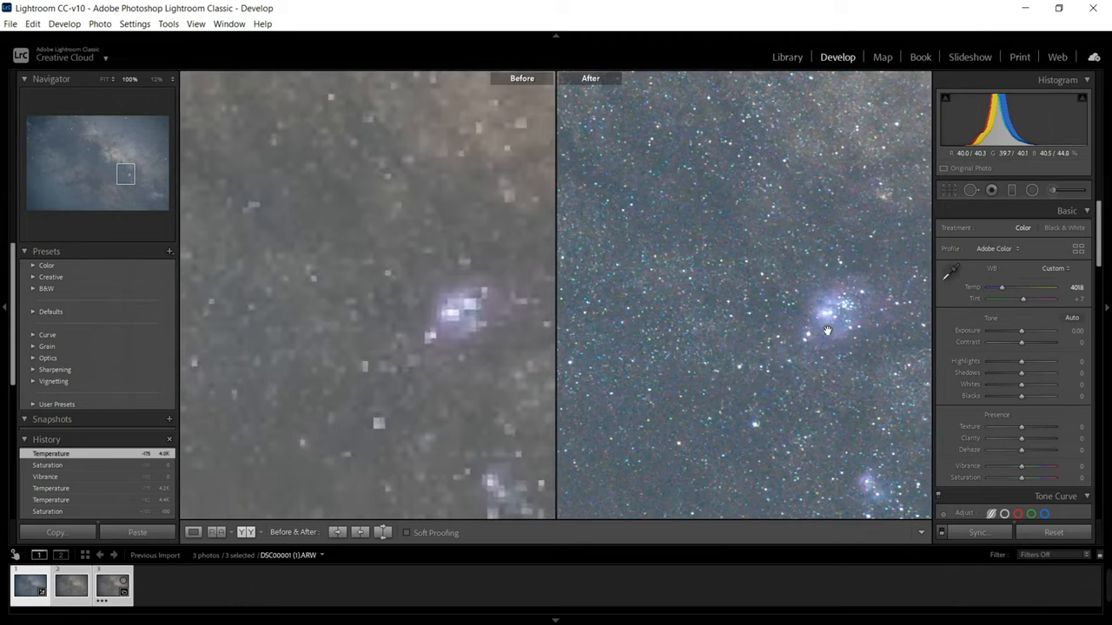
{"action": "left_click", "coordinate": [111, 79]}
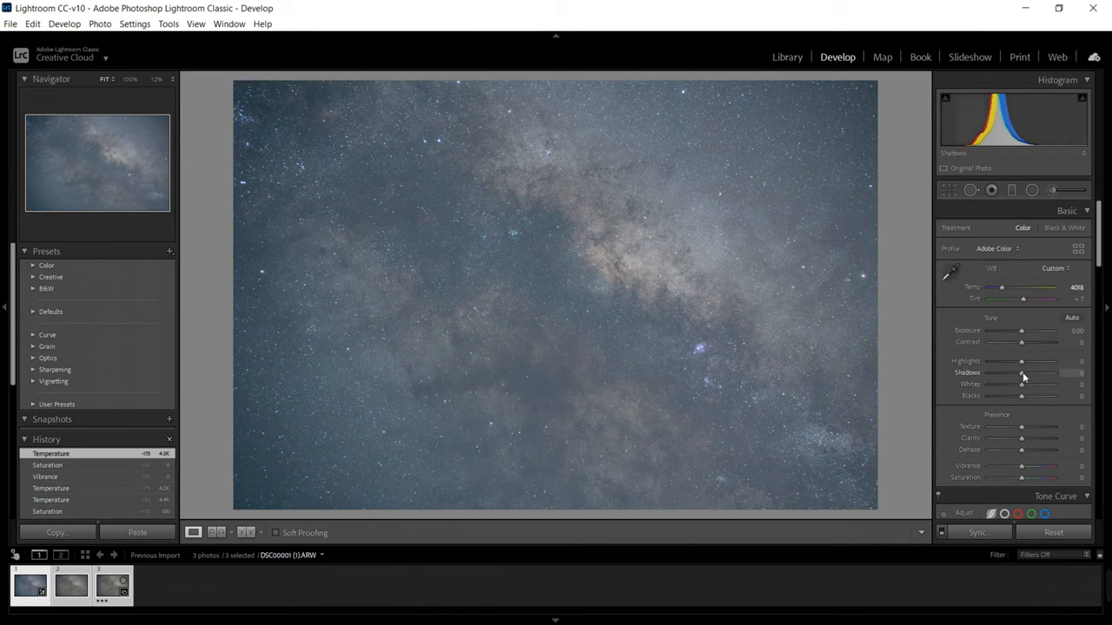
Step: Lift shadows, raise saturation, brighten darks on the tone curve, and warm the temperature slightly
{"action": "left_click_drag", "start_coordinate": [1022, 373], "coordinate": [1029, 373]}
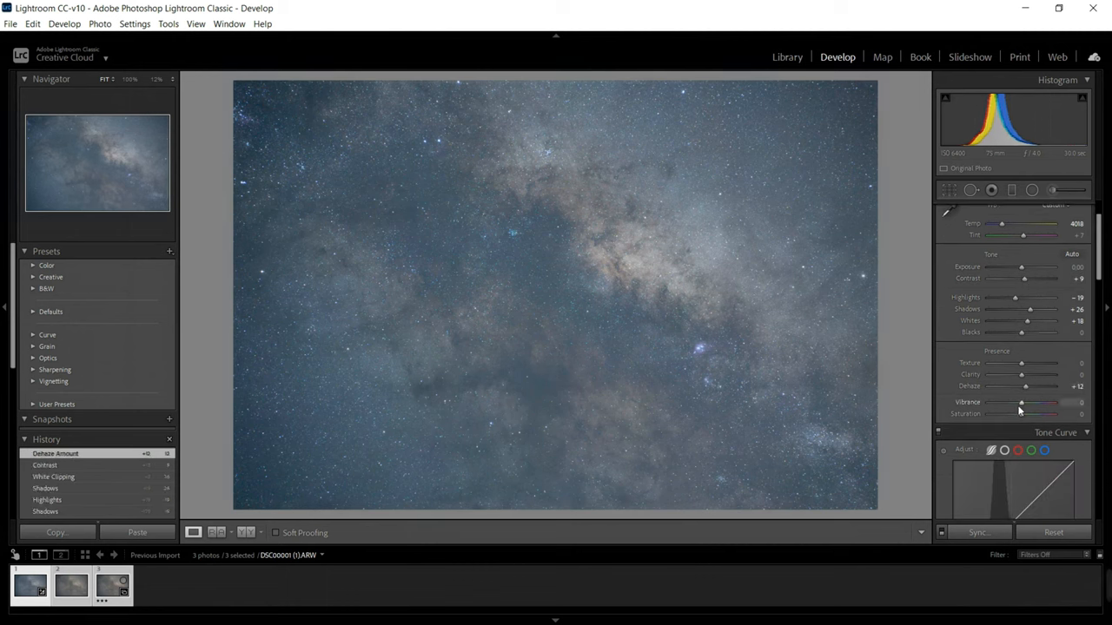
{"action": "left_click_drag", "start_coordinate": [1023, 414], "coordinate": [1027, 413]}
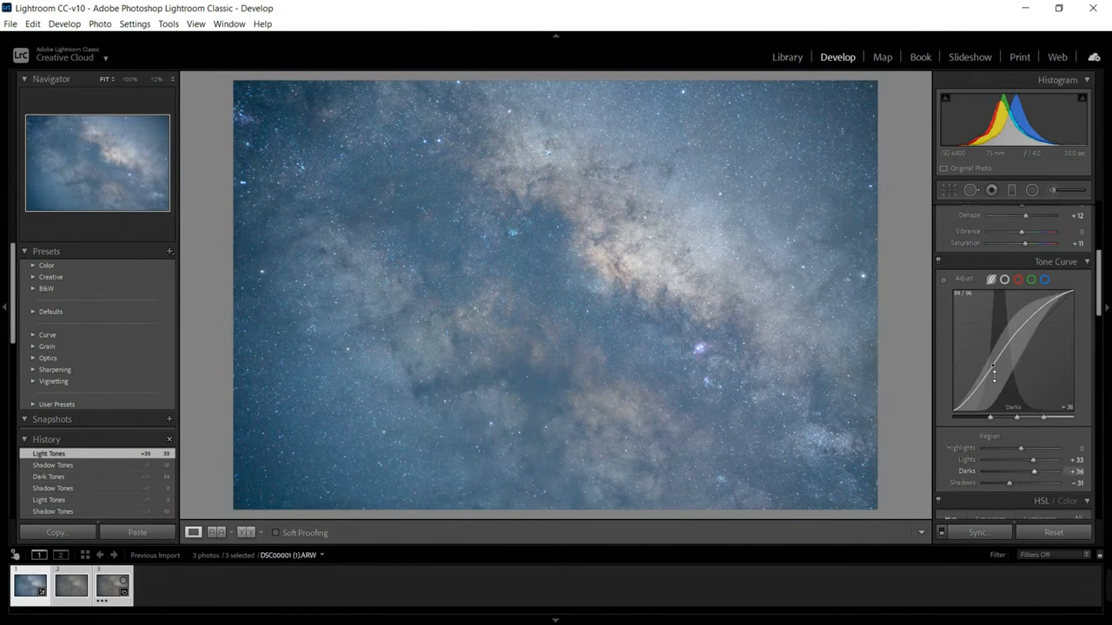
{"action": "left_click_drag", "start_coordinate": [992, 373], "coordinate": [1034, 310]}
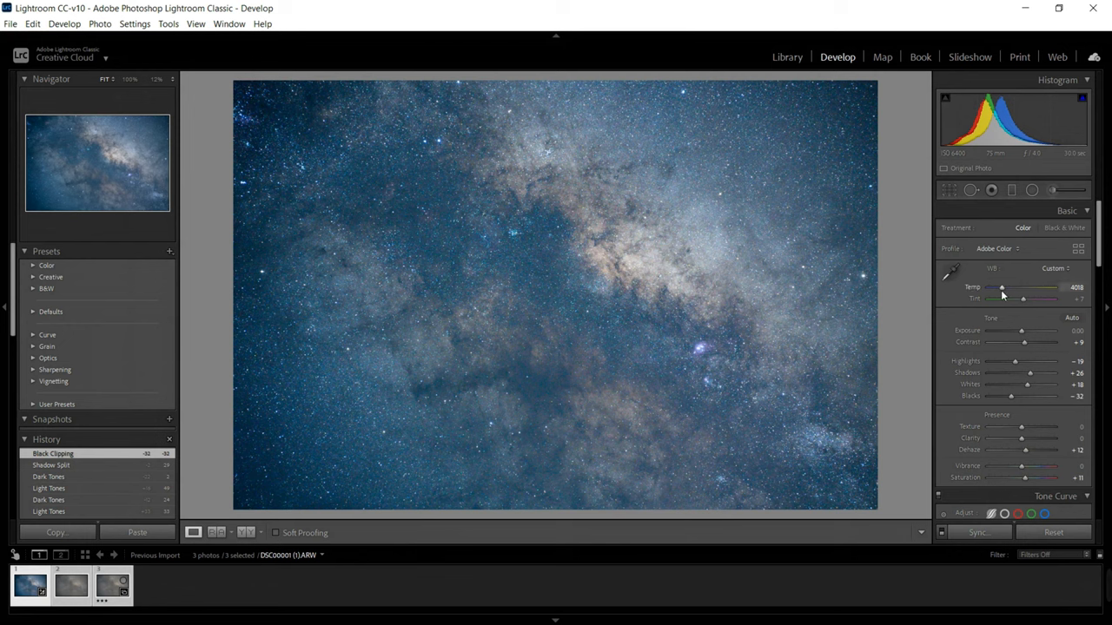
{"action": "left_click_drag", "start_coordinate": [1000, 288], "coordinate": [1005, 288]}
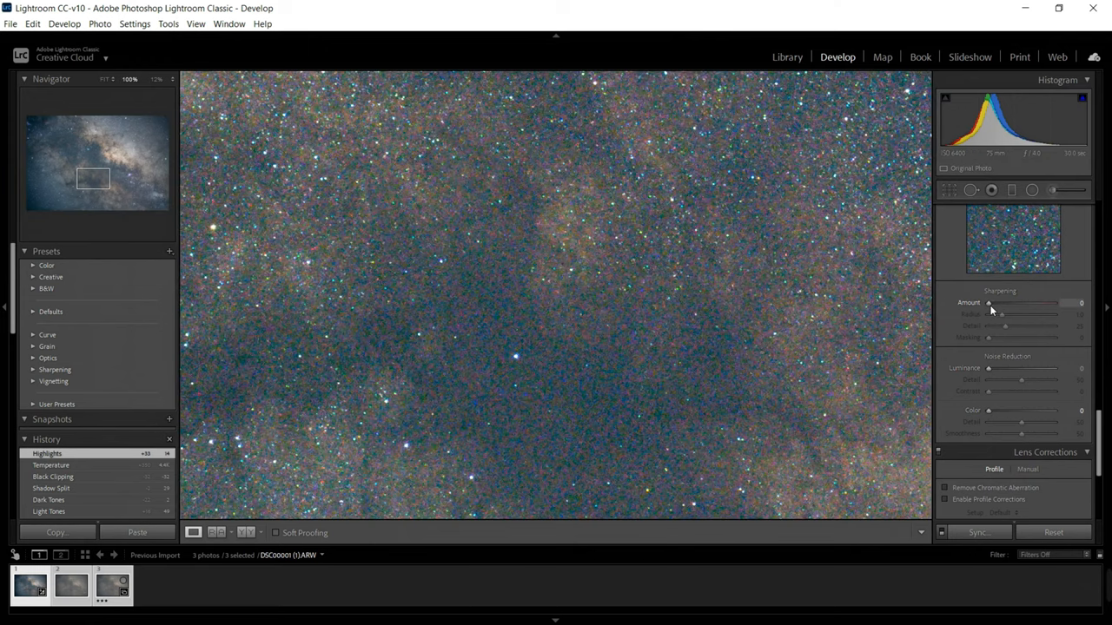
Step: Test sharpening, then enable profile corrections using the Tamron 28–75mm lens profile
{"action": "left_click_drag", "start_coordinate": [987, 303], "coordinate": [1023, 303]}
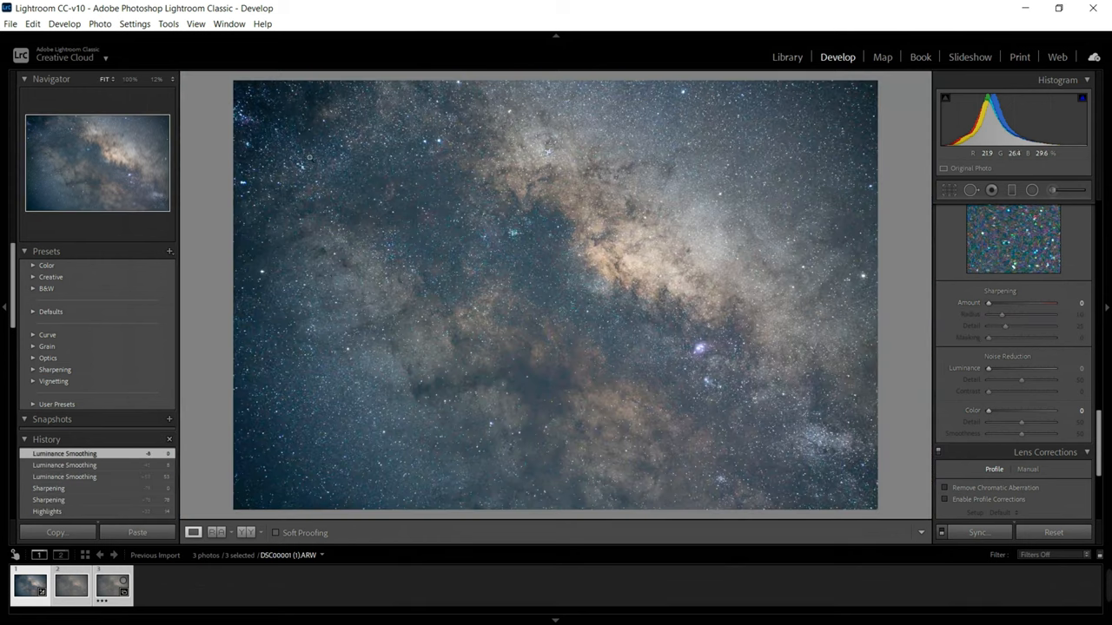
{"action": "left_click", "coordinate": [945, 331]}
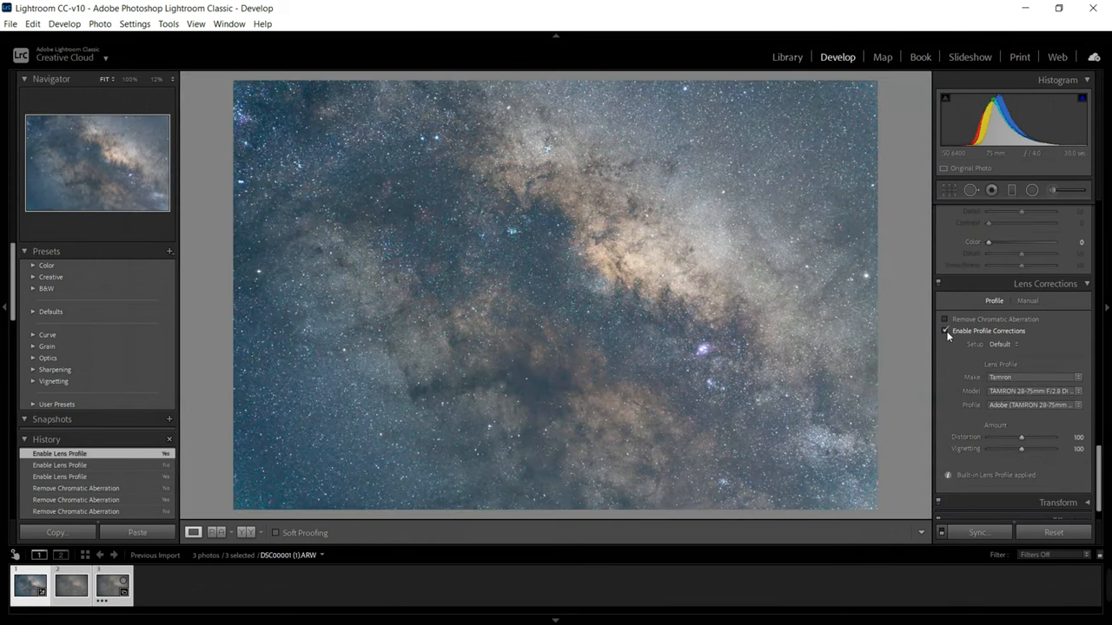
Step: Toggle lens profile corrections off and back on to compare the difference
{"action": "left_click", "coordinate": [944, 331]}
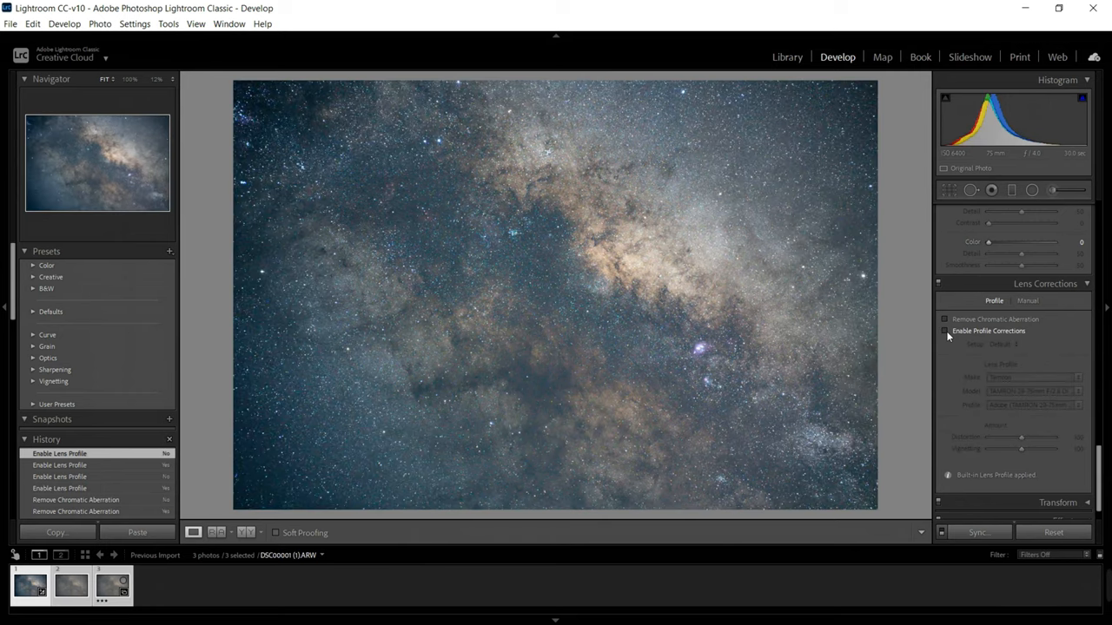
{"action": "left_click", "coordinate": [945, 331]}
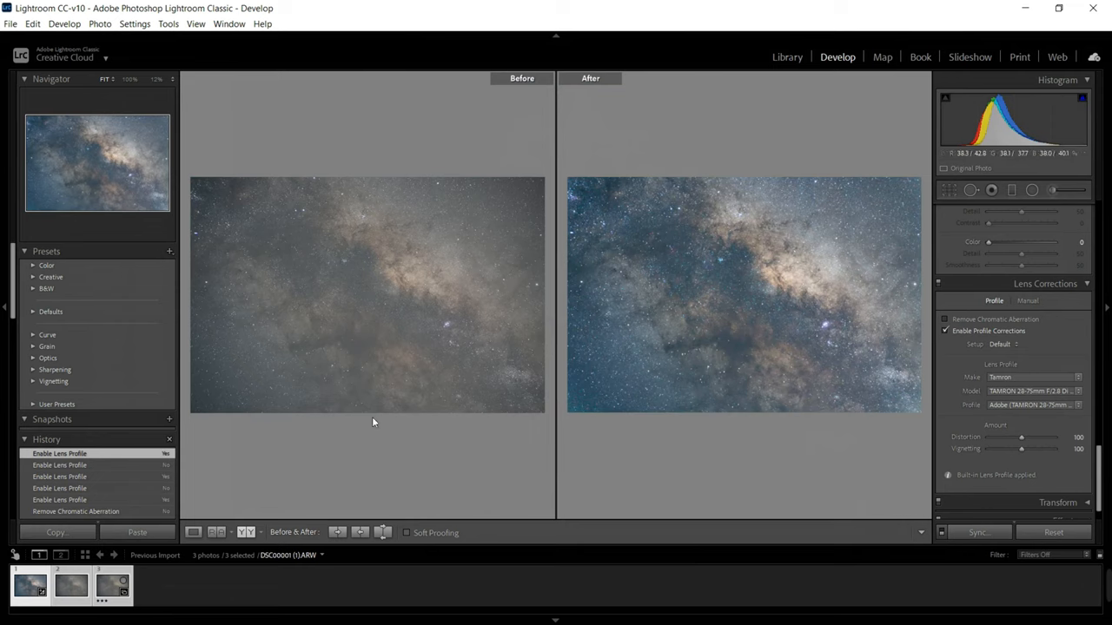
{"action": "mouse_move", "coordinate": [183, 414]}
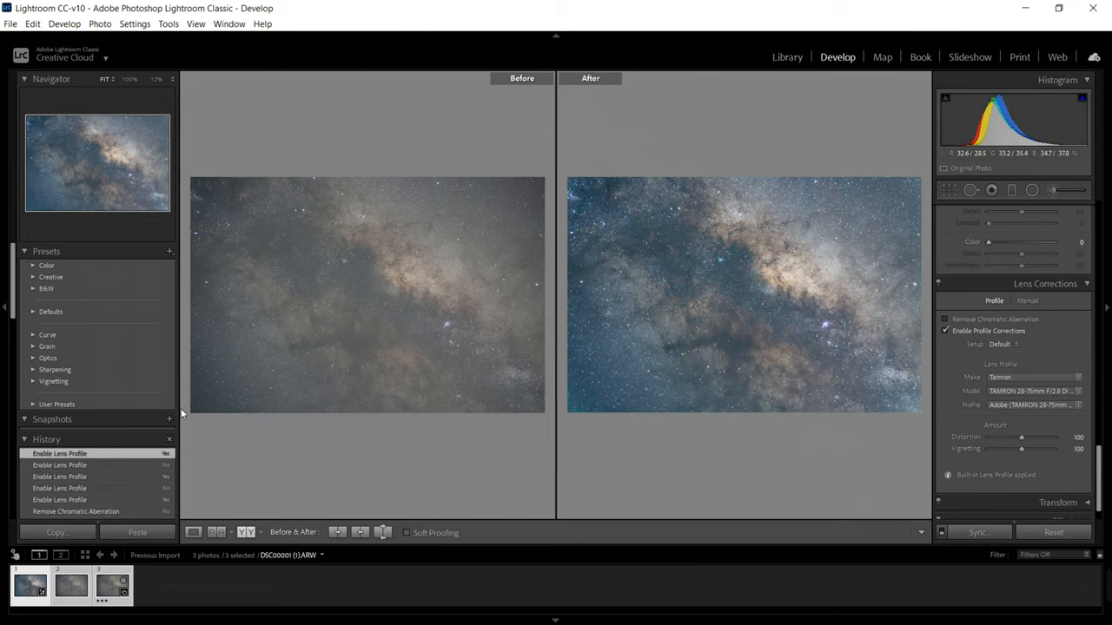
{"action": "mouse_move", "coordinate": [723, 360]}
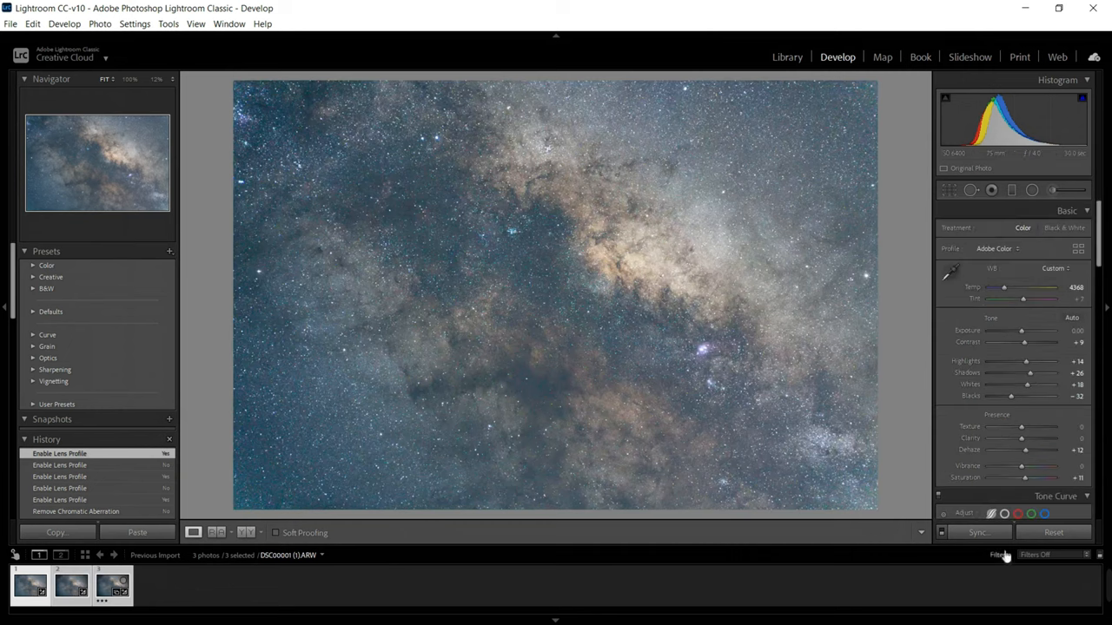
Step: Sync the edits with Lens Profile Corrections ticked onto the other two frames
{"action": "left_click", "coordinate": [976, 532]}
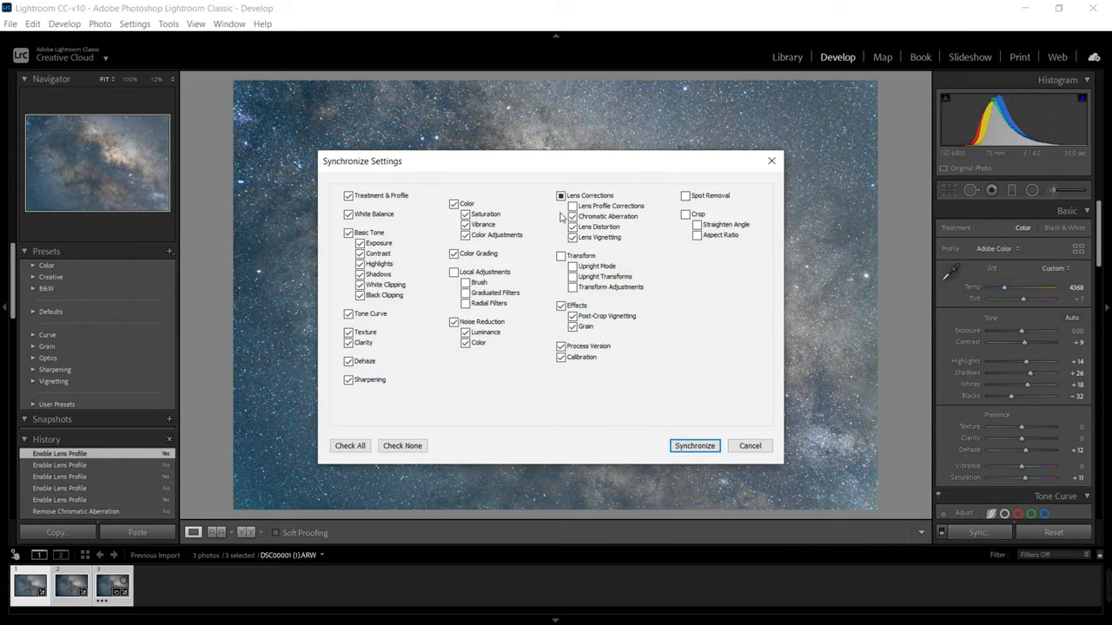
{"action": "left_click", "coordinate": [561, 196]}
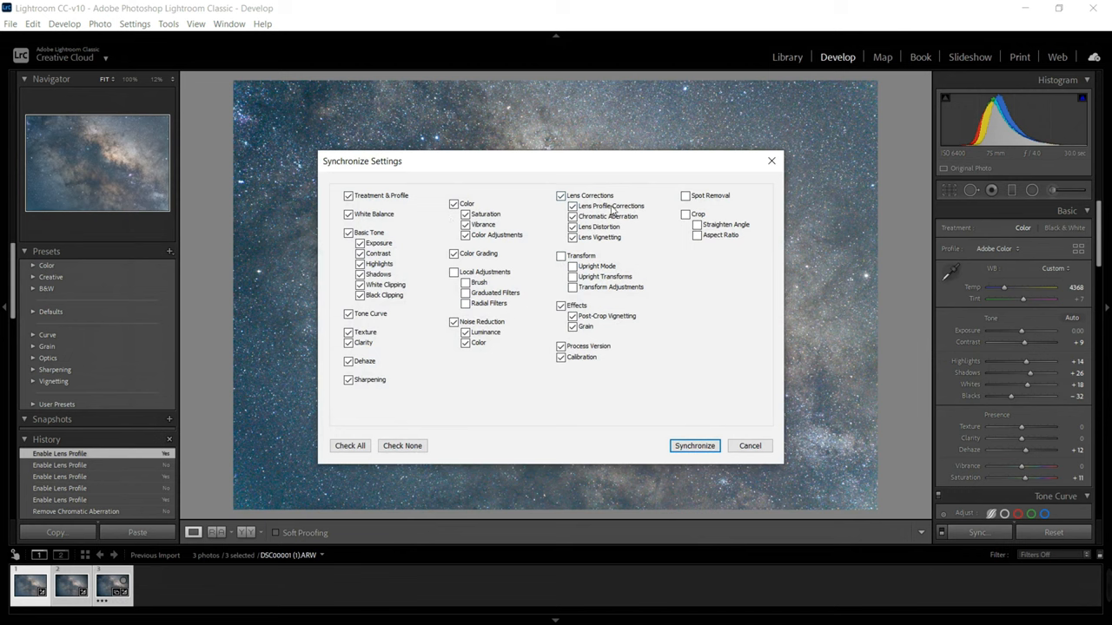
{"action": "left_click", "coordinate": [694, 446]}
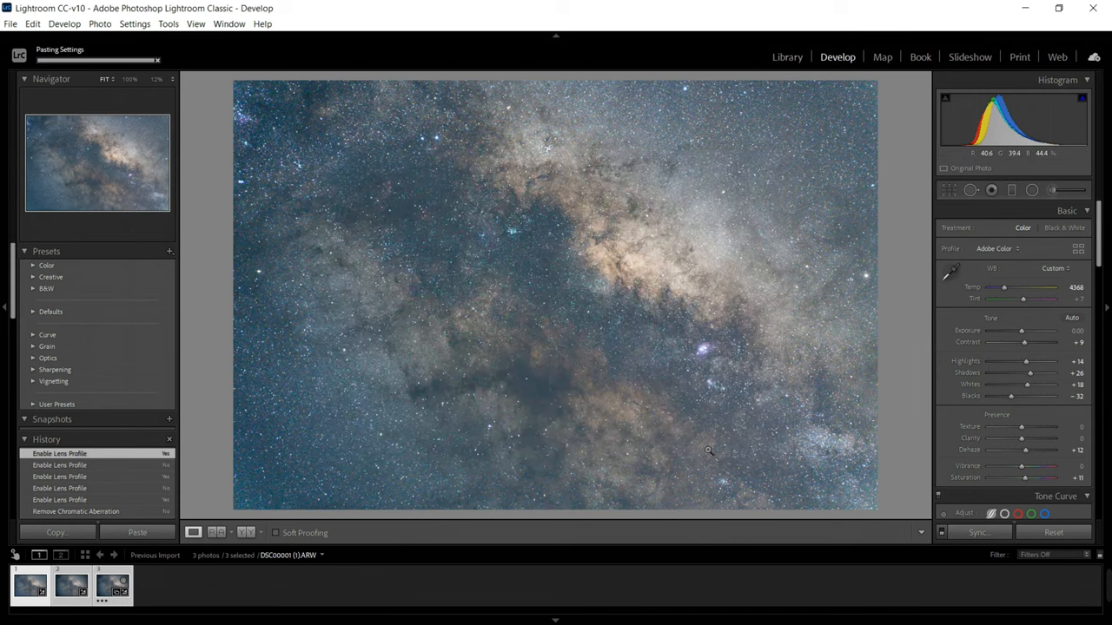
{"action": "left_click", "coordinate": [99, 24]}
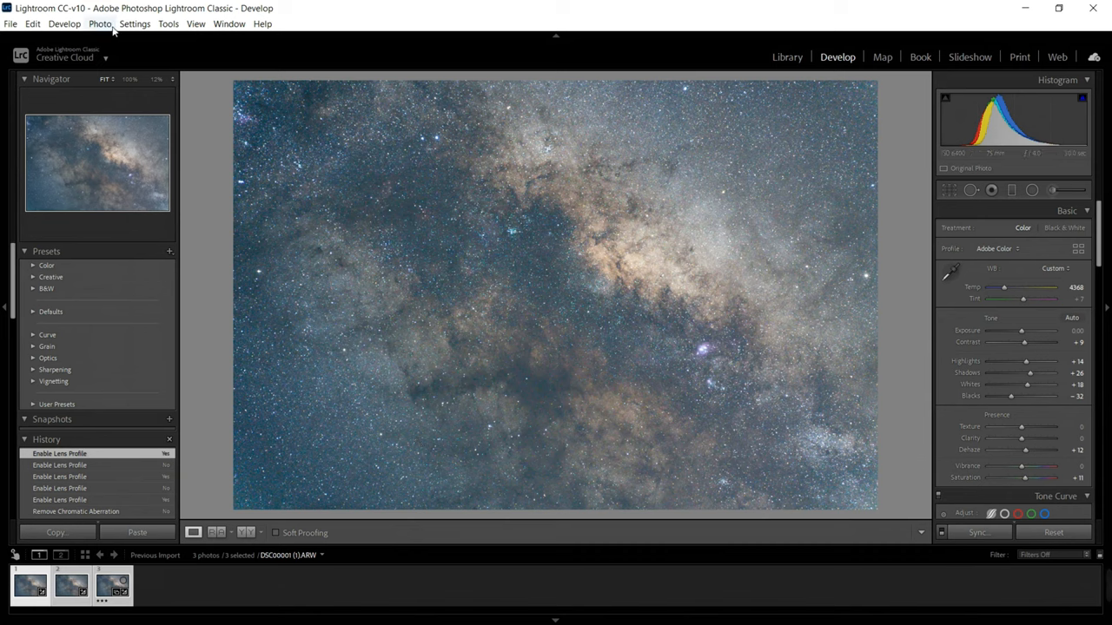
Step: Open Lightroom's Photo menu to hand the three Milky Way frames to Photoshop
{"action": "left_click", "coordinate": [99, 23]}
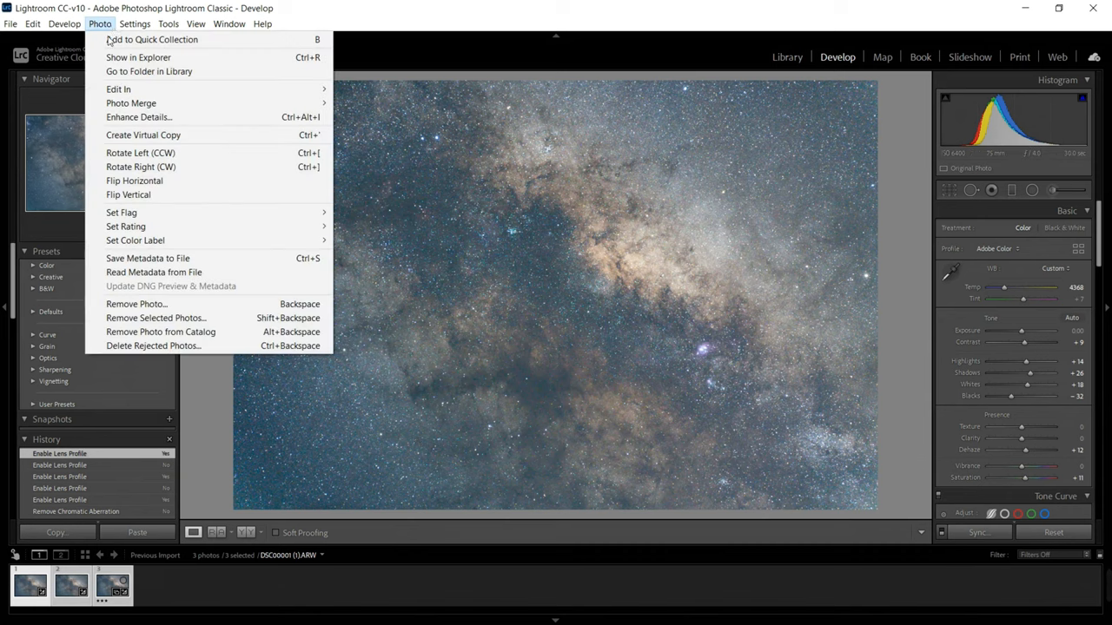
{"action": "mouse_move", "coordinate": [119, 89]}
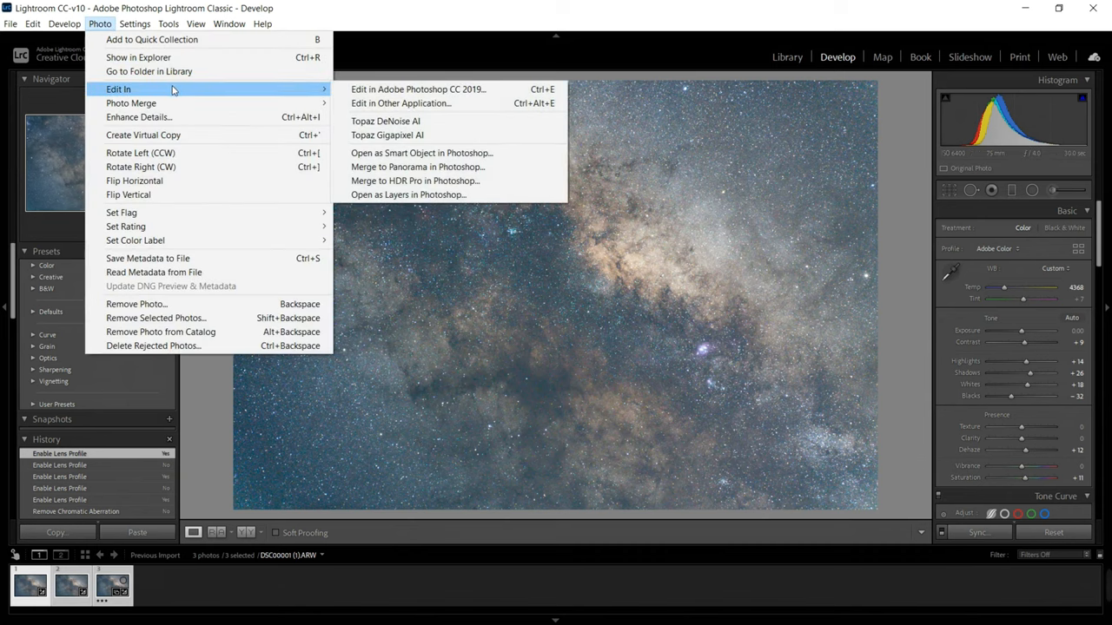
{"action": "mouse_move", "coordinate": [421, 167]}
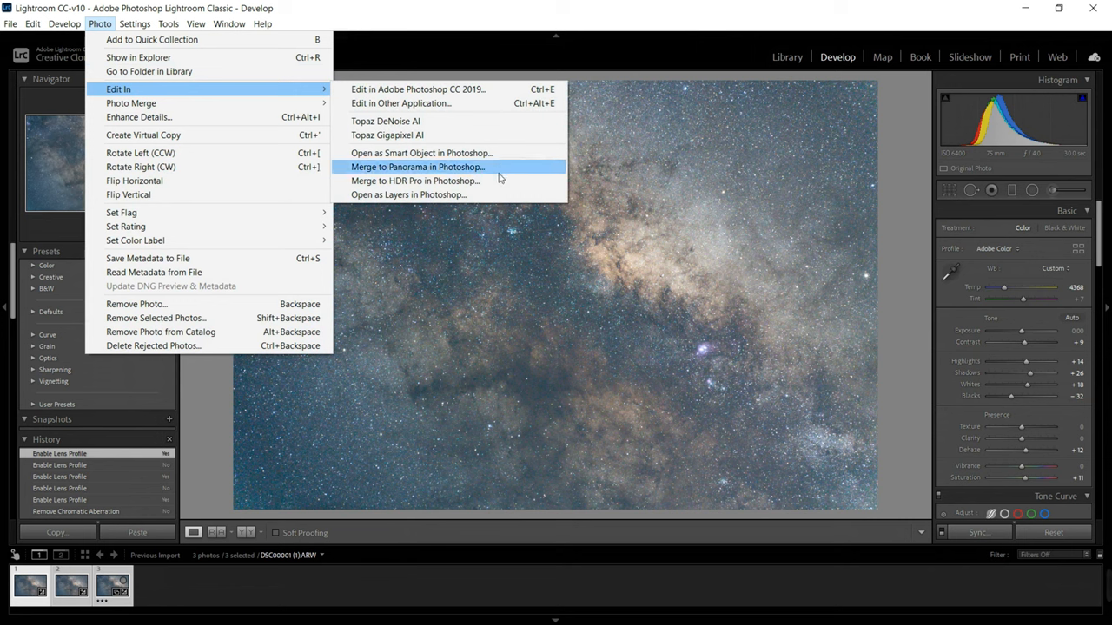
{"action": "mouse_move", "coordinate": [516, 176]}
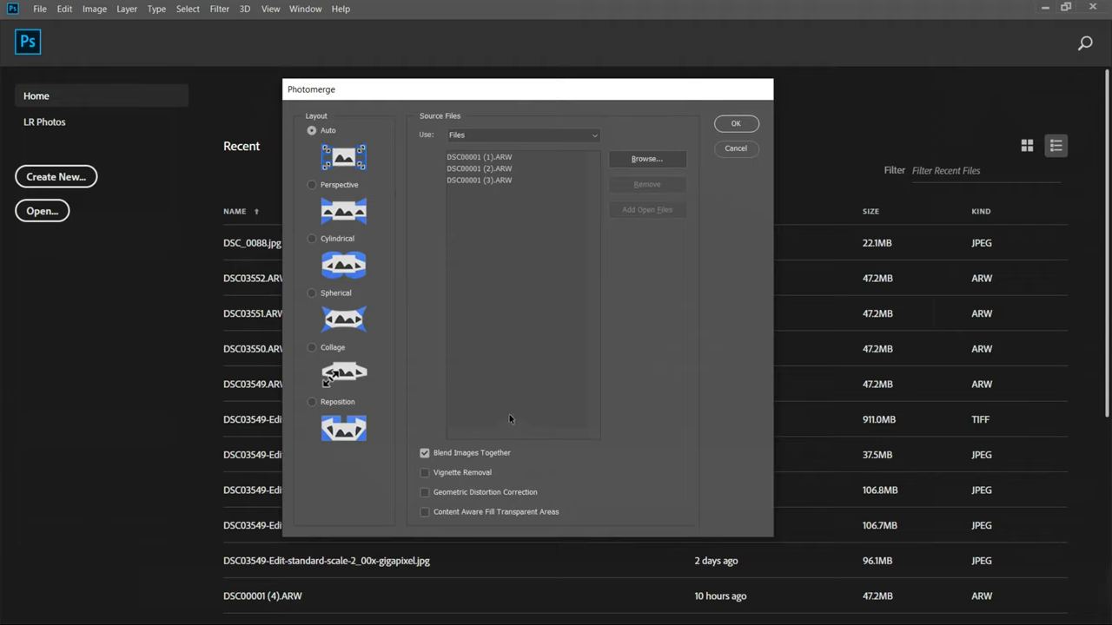
Step: Turn off image blending in Photomerge and confirm merging the three frames
{"action": "left_click", "coordinate": [424, 452]}
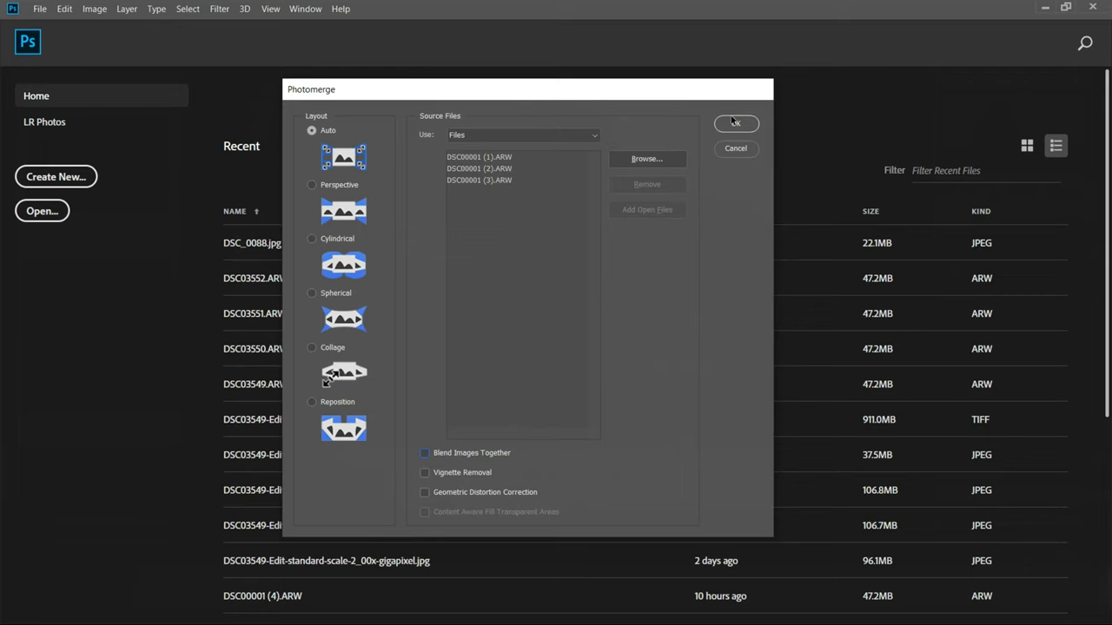
{"action": "left_click", "coordinate": [735, 123]}
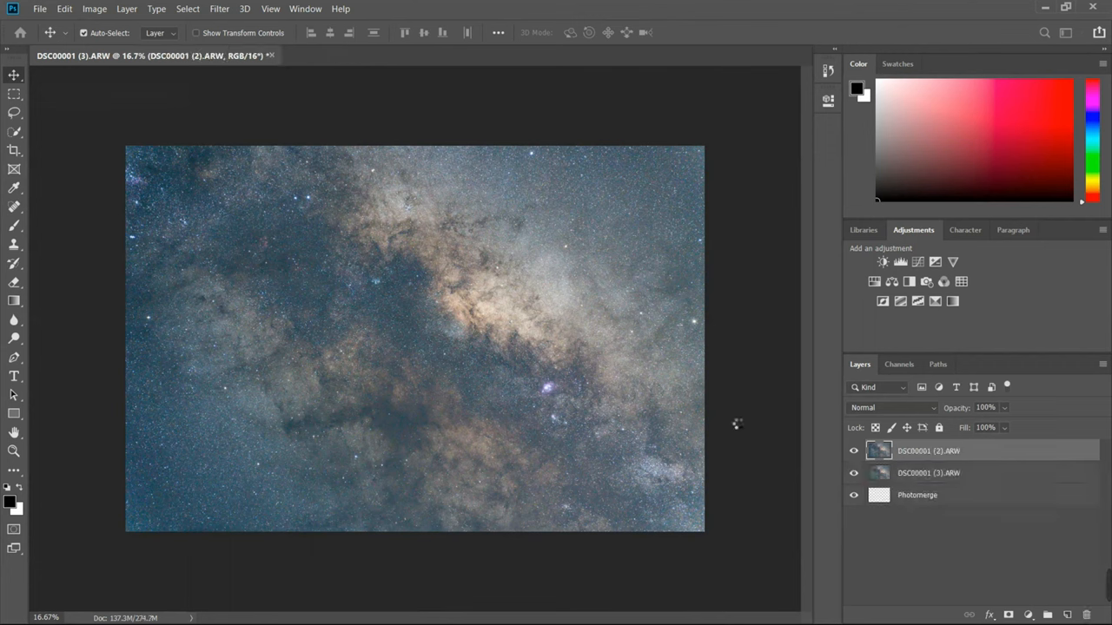
Step: Compare the frames by toggling the middle layer's visibility, then select all three layers
{"action": "left_click", "coordinate": [365, 55]}
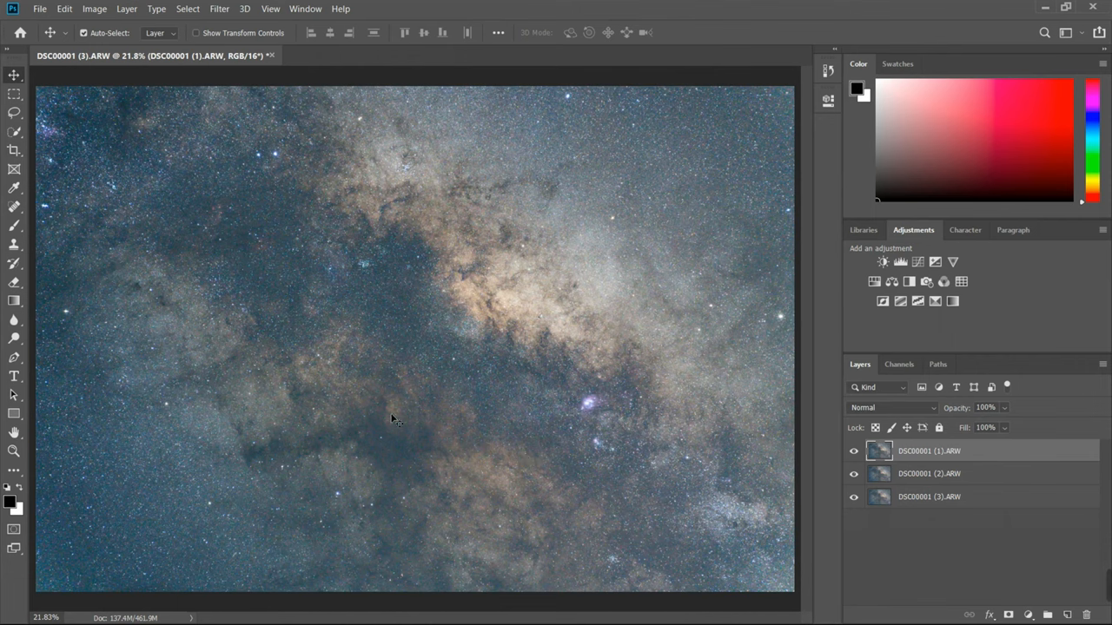
{"action": "mouse_move", "coordinate": [574, 420]}
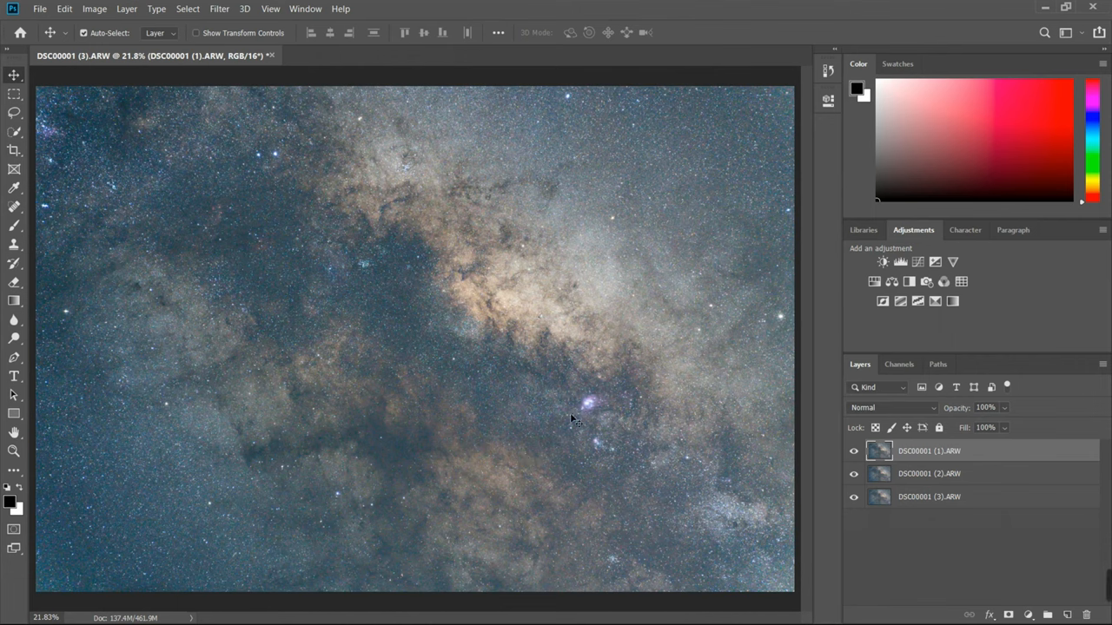
{"action": "mouse_move", "coordinate": [833, 493]}
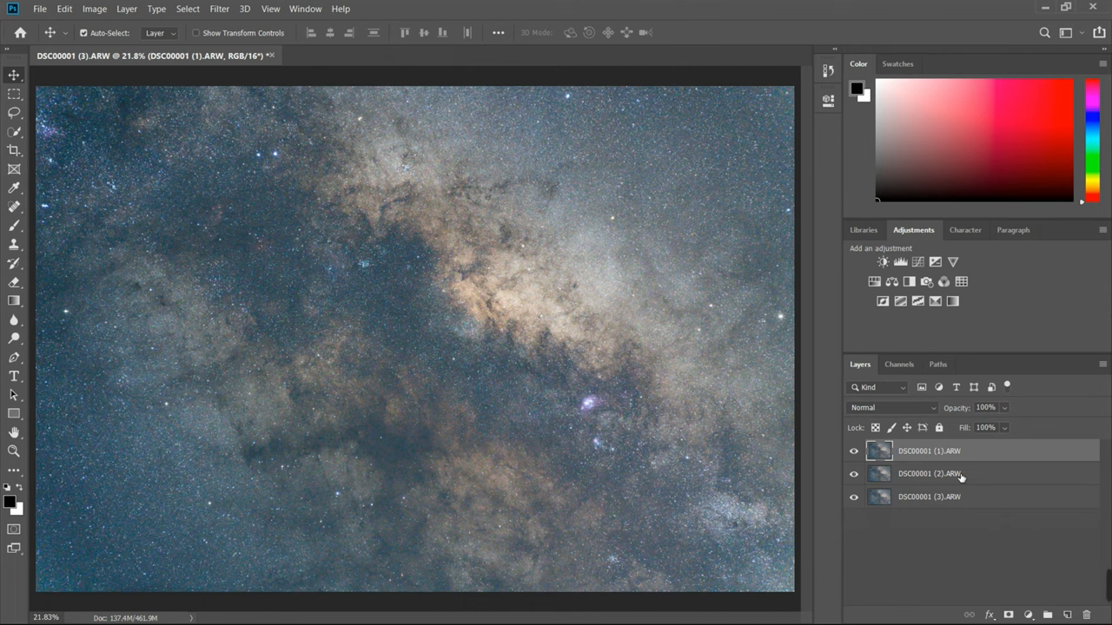
{"action": "left_click", "coordinate": [929, 496]}
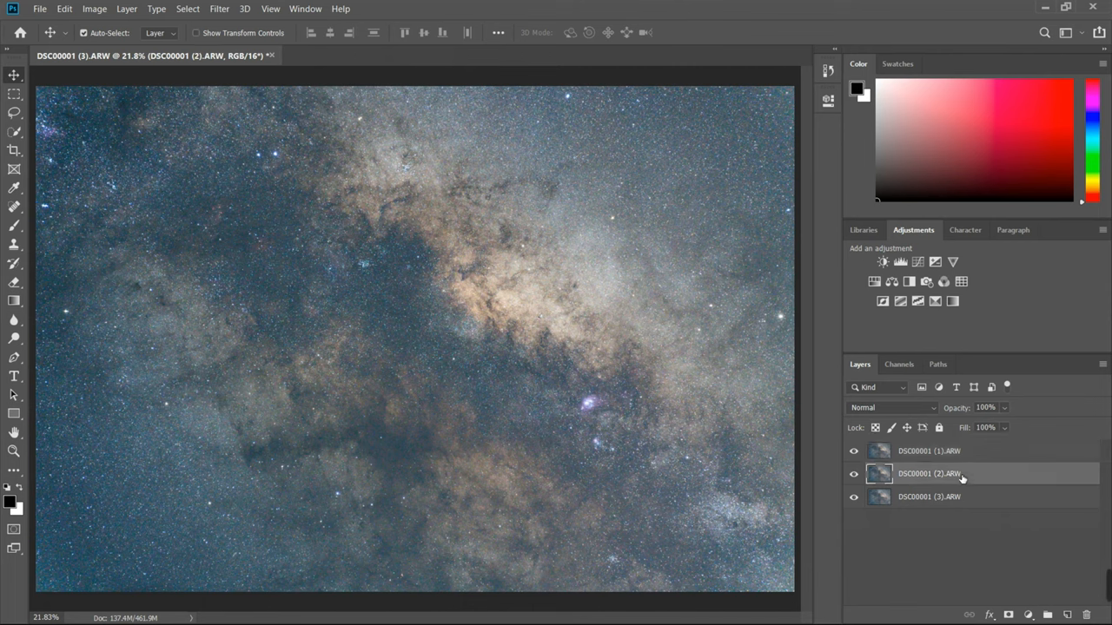
{"action": "left_click", "coordinate": [929, 451]}
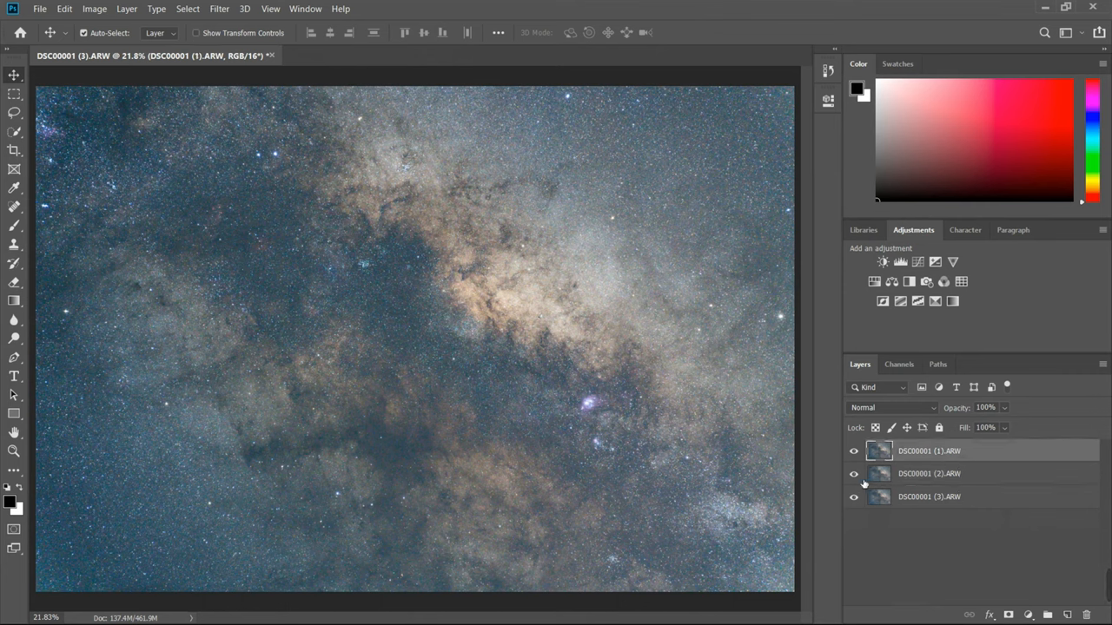
{"action": "left_click", "coordinate": [854, 474]}
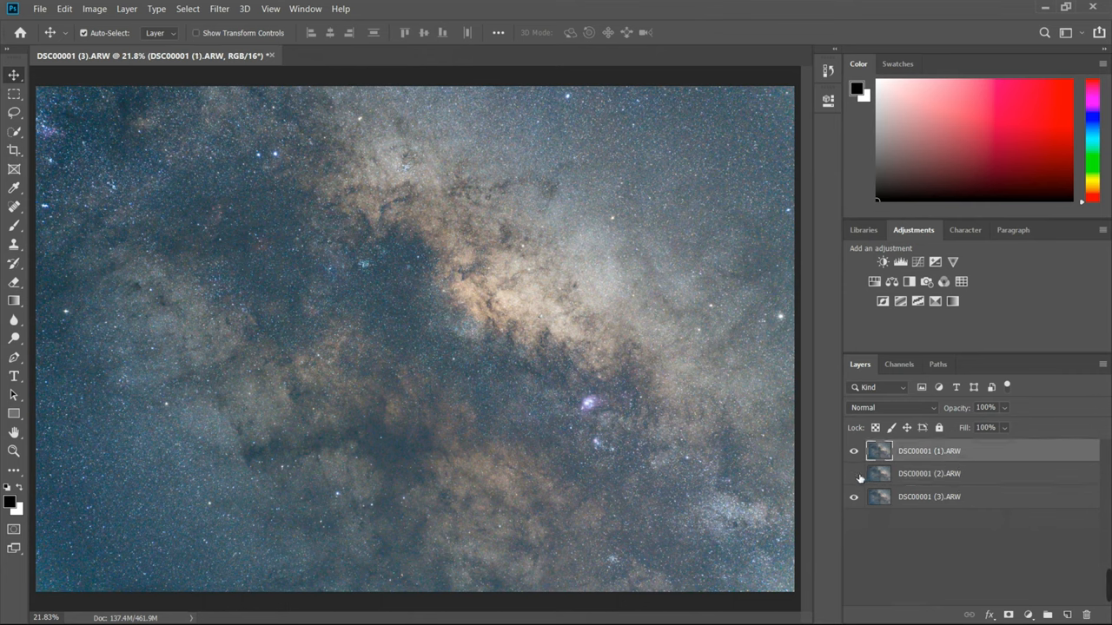
{"action": "left_click", "coordinate": [854, 473]}
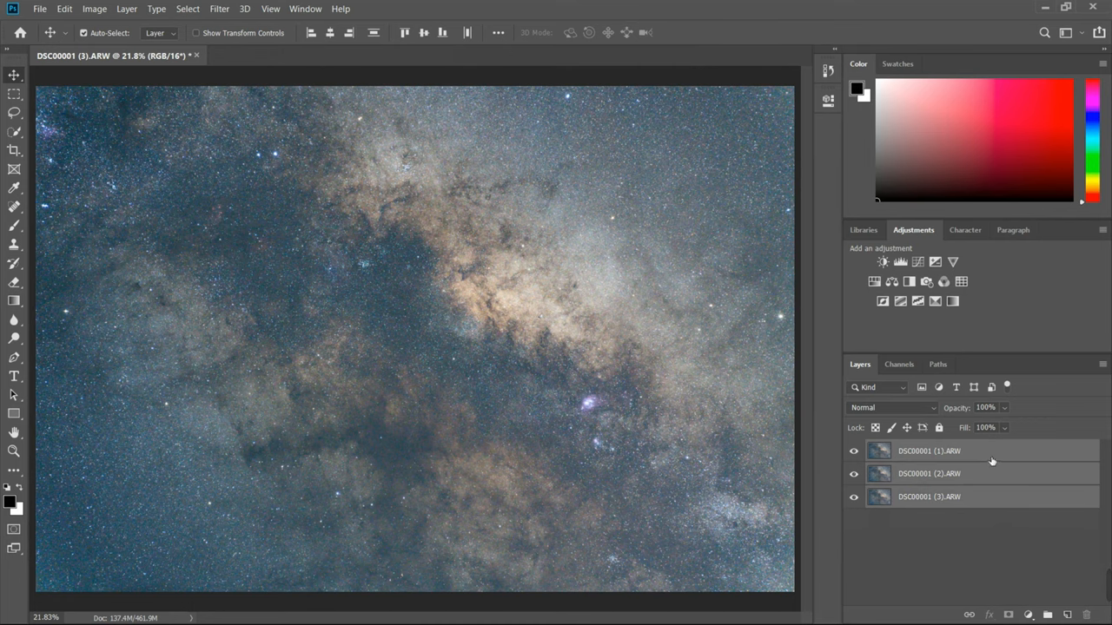
Step: Convert the three layers to a smart object and reach Layer stack modes
{"action": "right_click", "coordinate": [928, 450]}
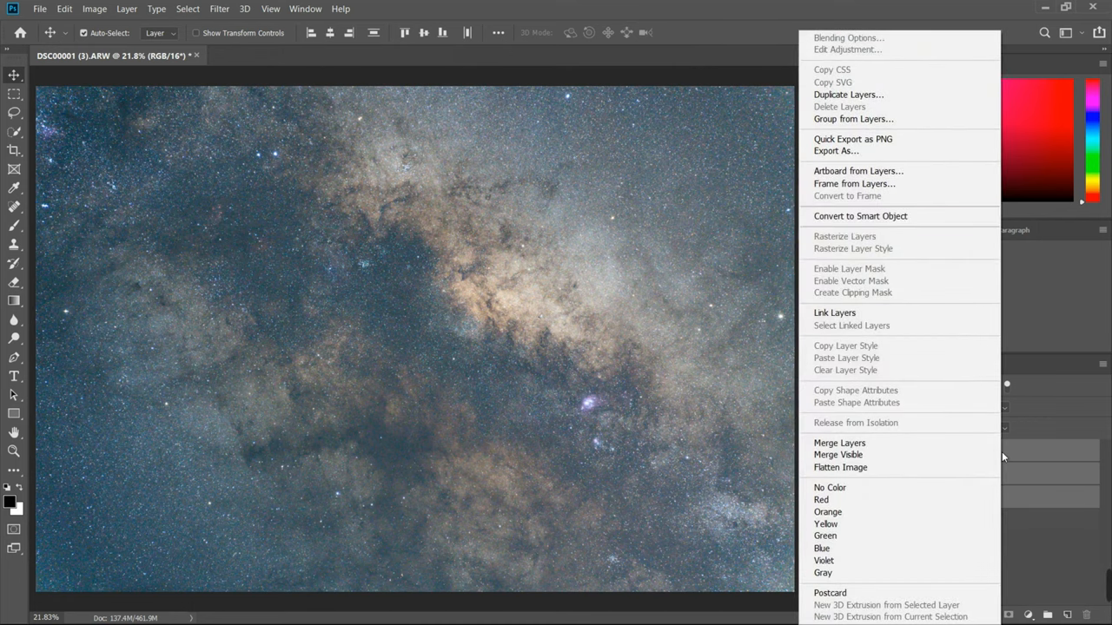
{"action": "mouse_move", "coordinate": [914, 217]}
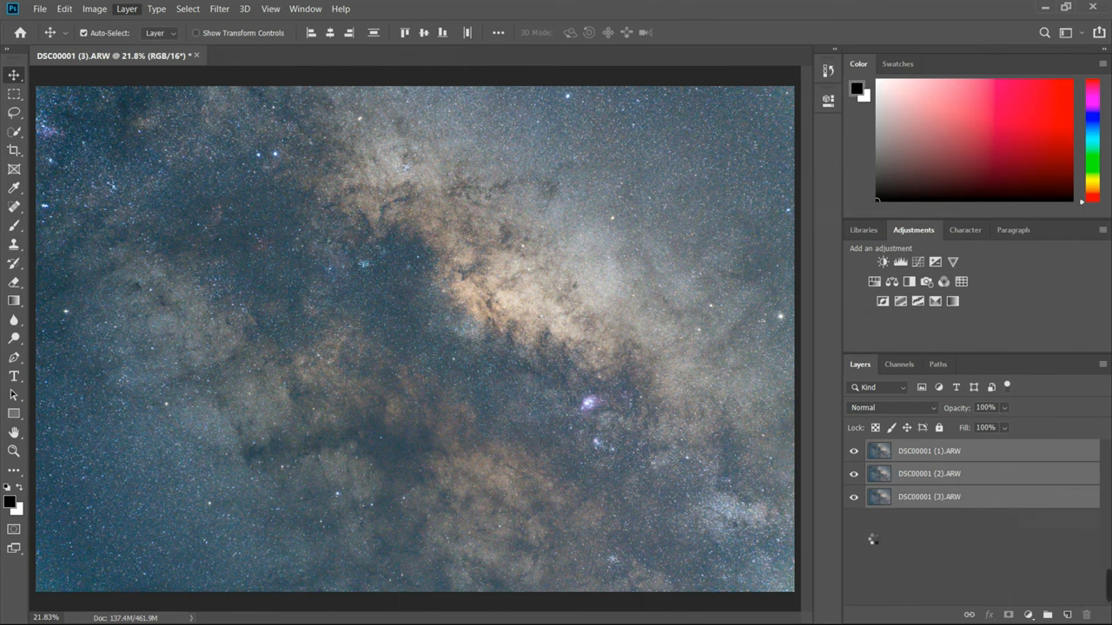
{"action": "left_click", "coordinate": [126, 9]}
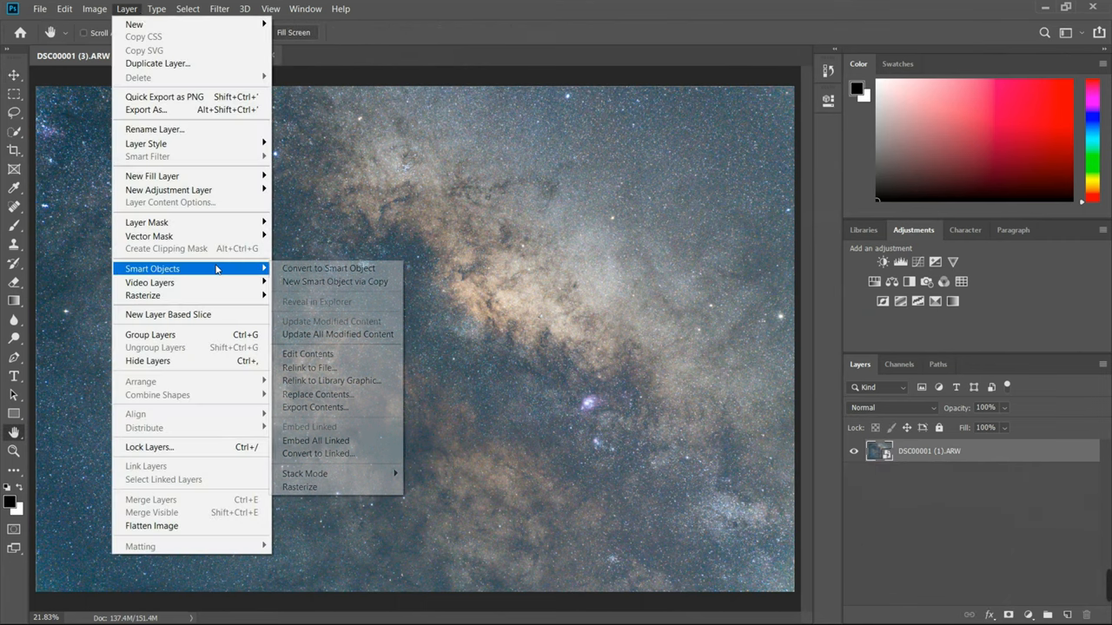
{"action": "mouse_move", "coordinate": [305, 473]}
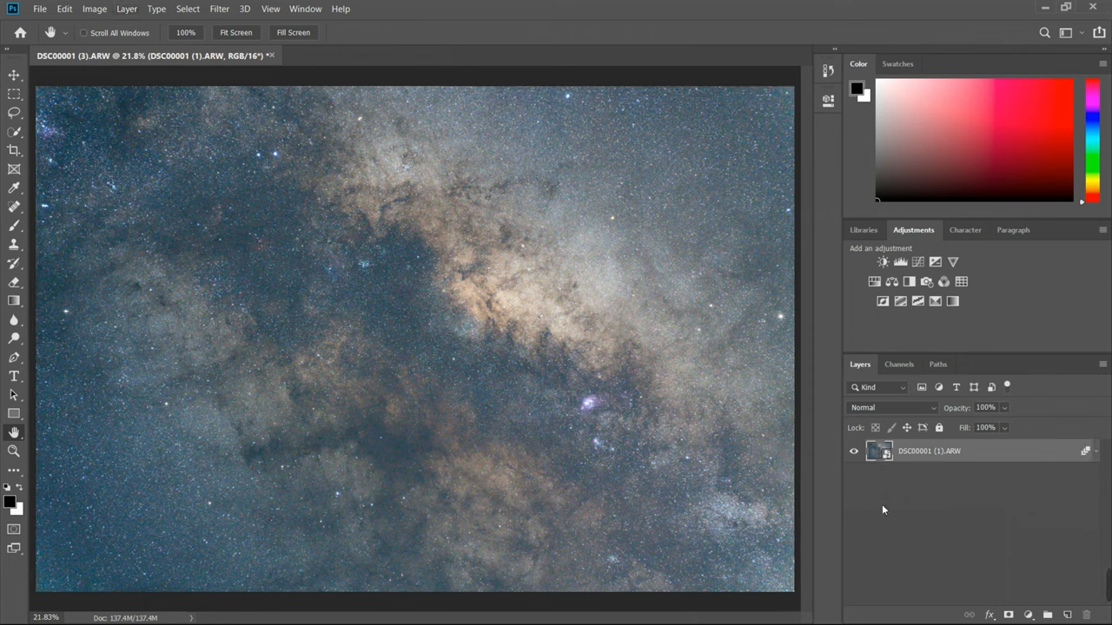
{"action": "mouse_move", "coordinate": [286, 233]}
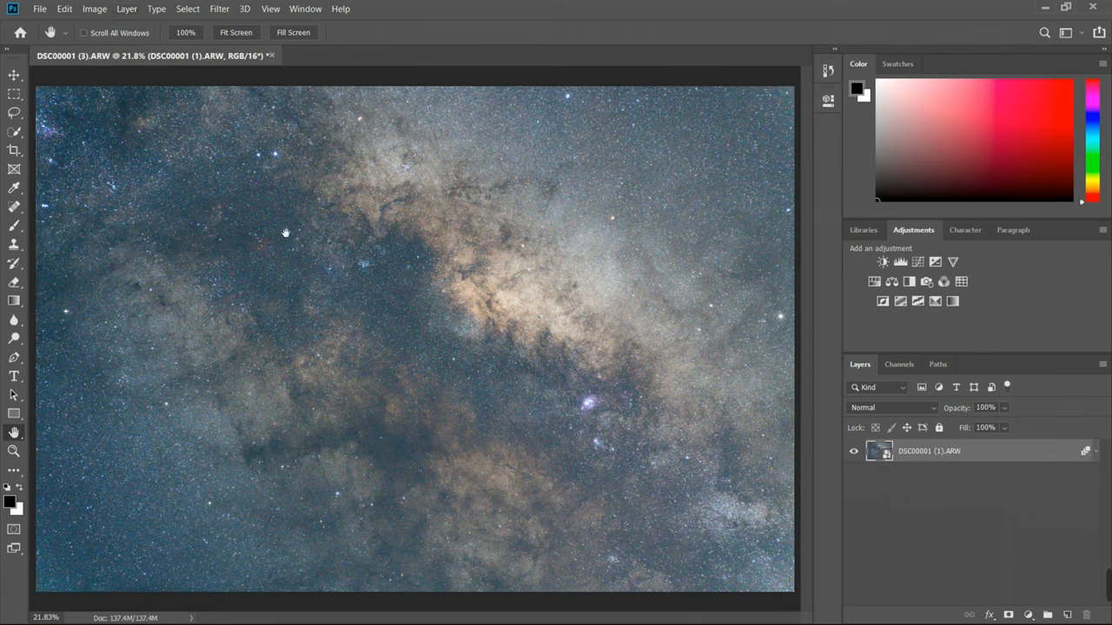
{"action": "mouse_move", "coordinate": [220, 220]}
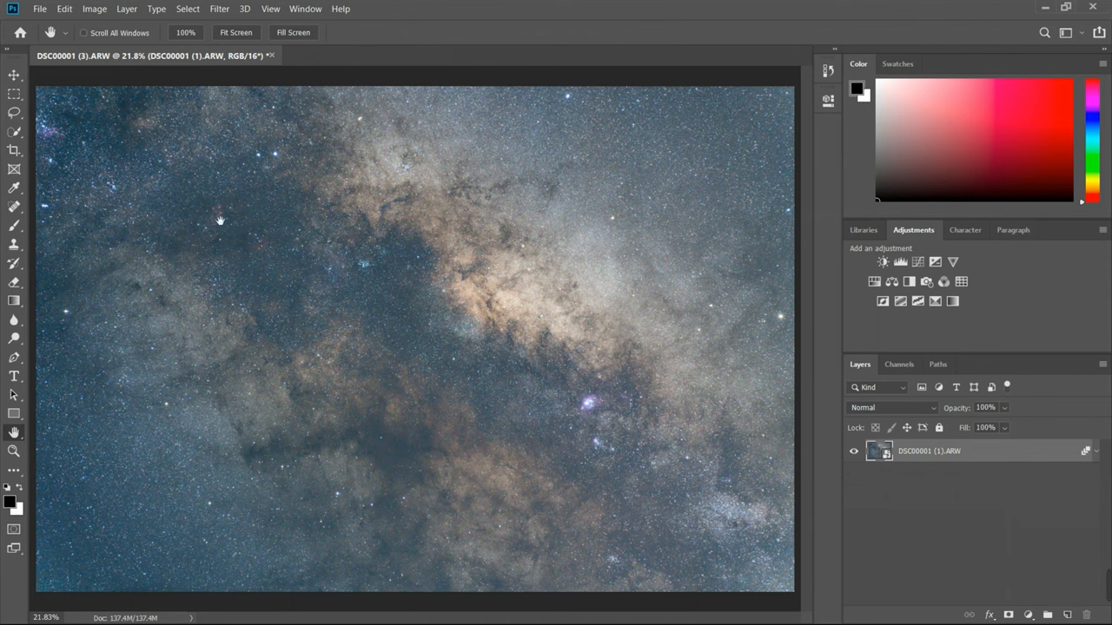
{"action": "mouse_move", "coordinate": [610, 450]}
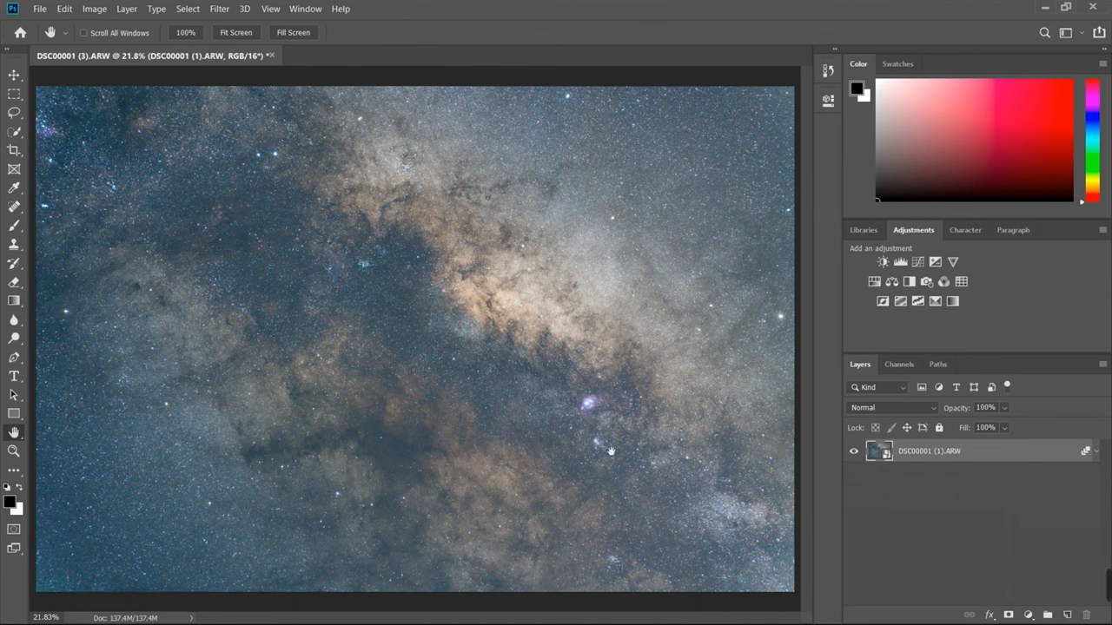
{"action": "mouse_move", "coordinate": [1094, 453]}
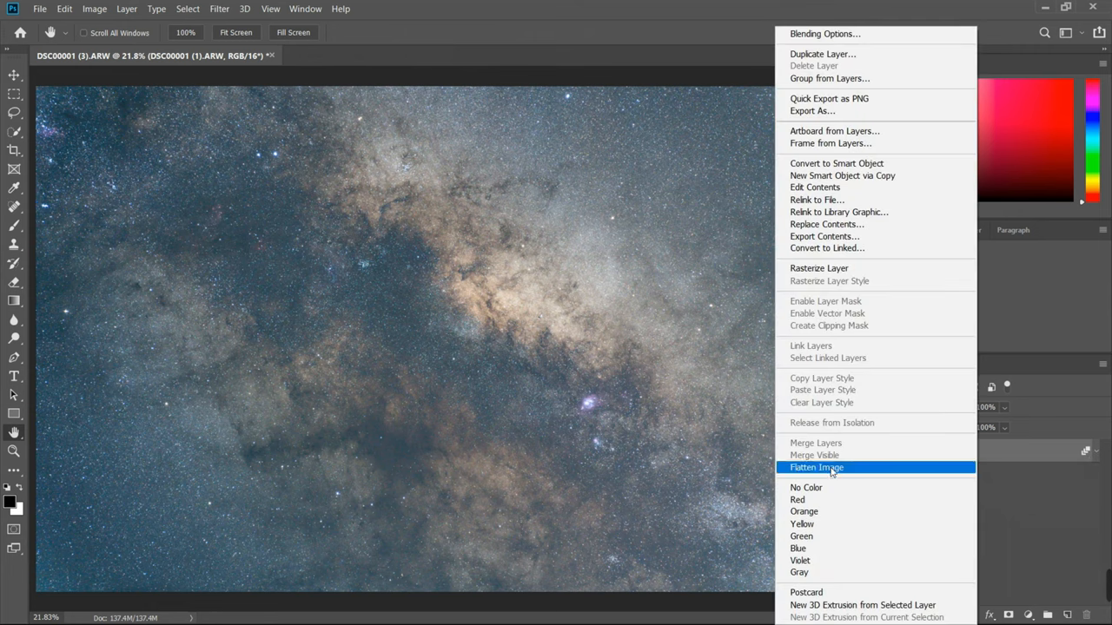
Step: Flatten the stacked smart object into a single Background layer
{"action": "left_click", "coordinate": [815, 467]}
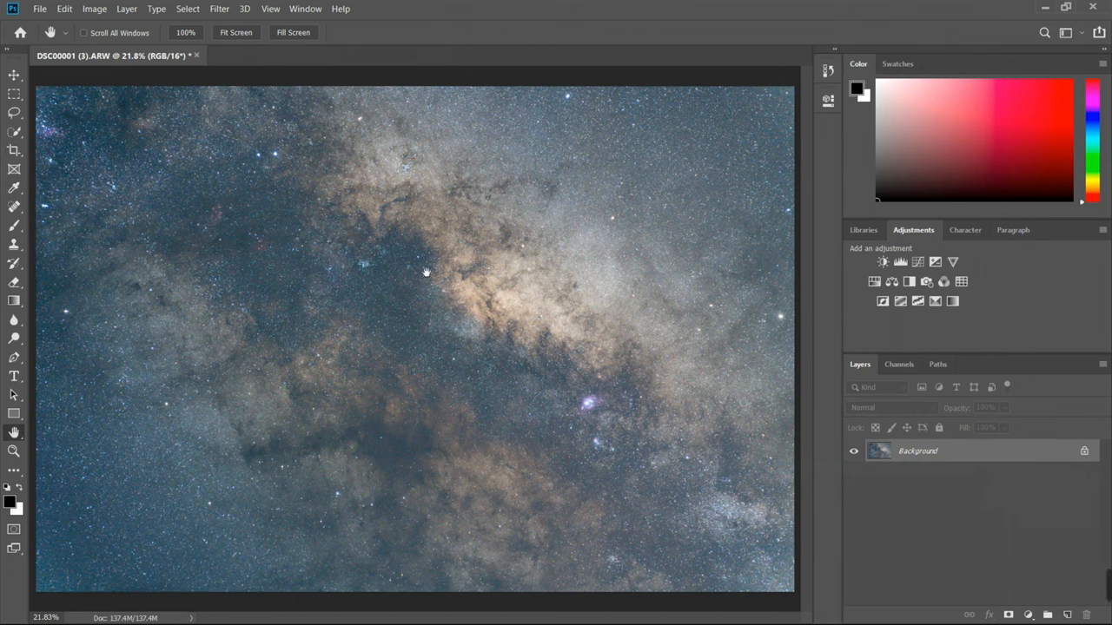
{"action": "mouse_move", "coordinate": [360, 371]}
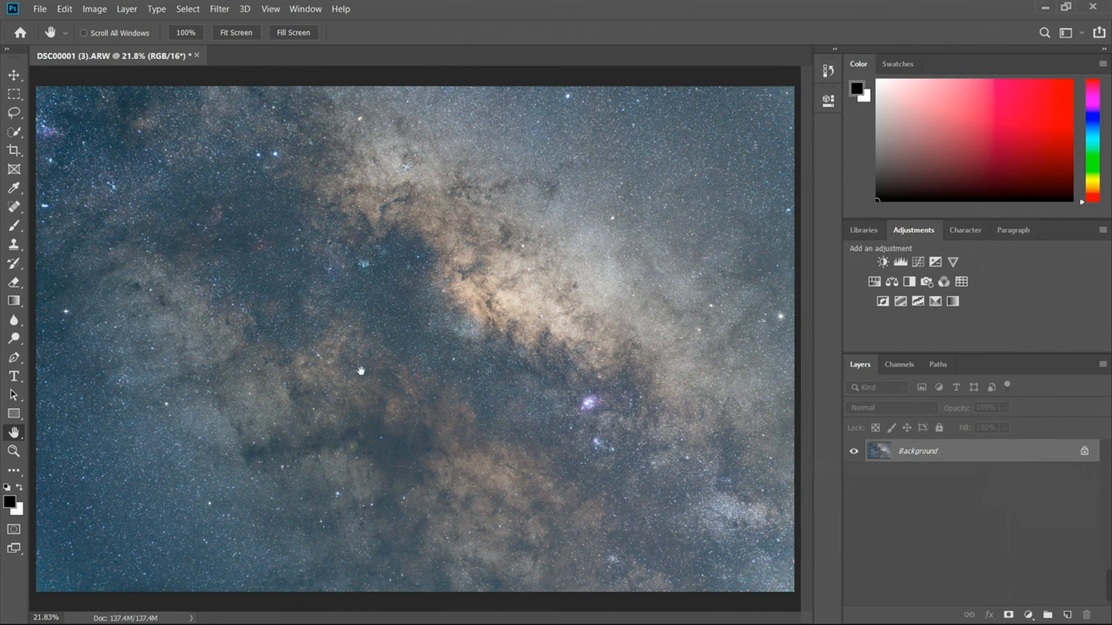
{"action": "left_click", "coordinate": [40, 9]}
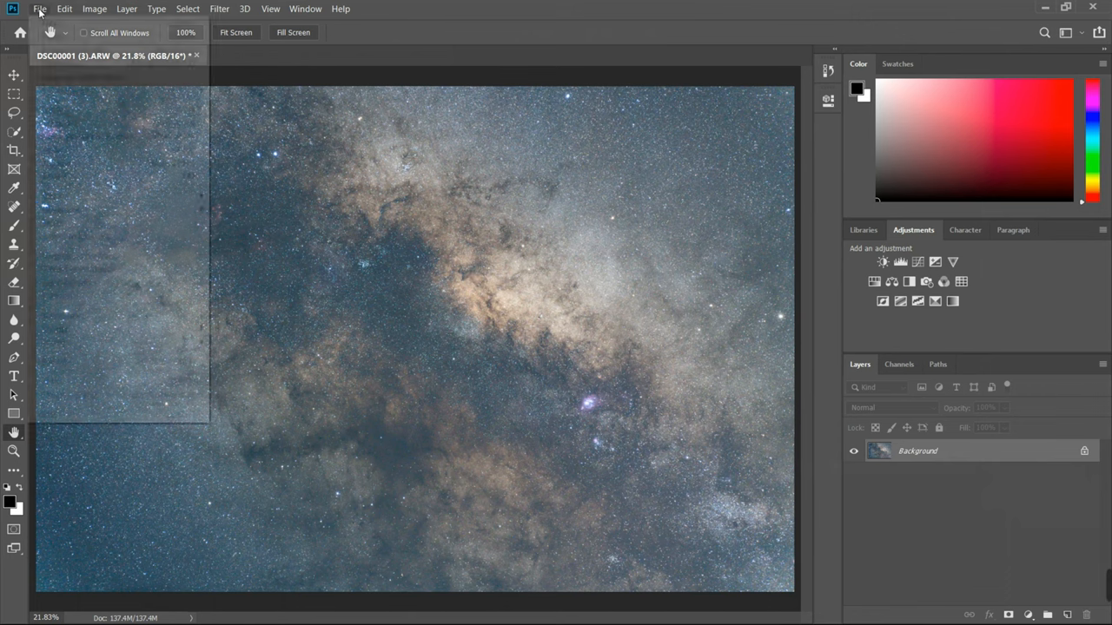
Step: Open Photoshop's File menu to save the flattened image
{"action": "left_click", "coordinate": [40, 9]}
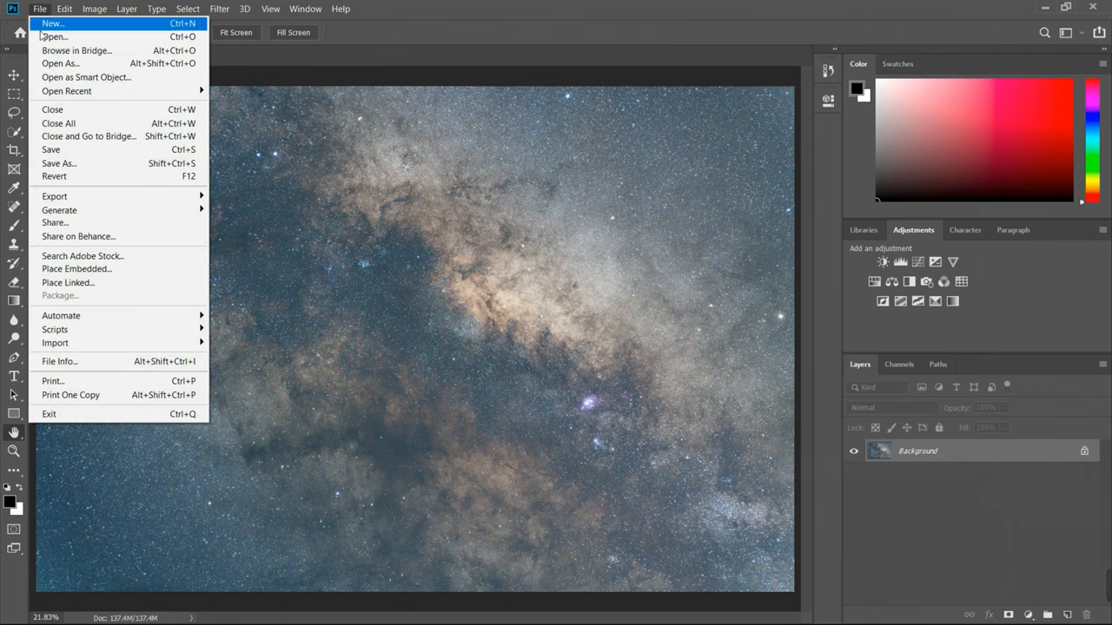
{"action": "mouse_move", "coordinate": [75, 156]}
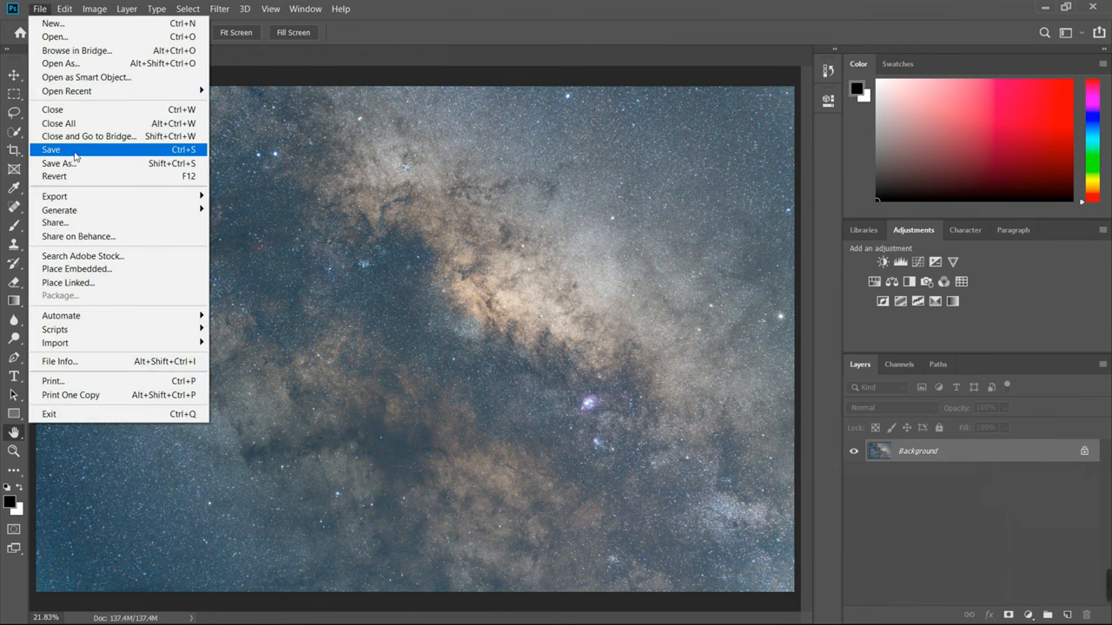
{"action": "mouse_move", "coordinate": [149, 150]}
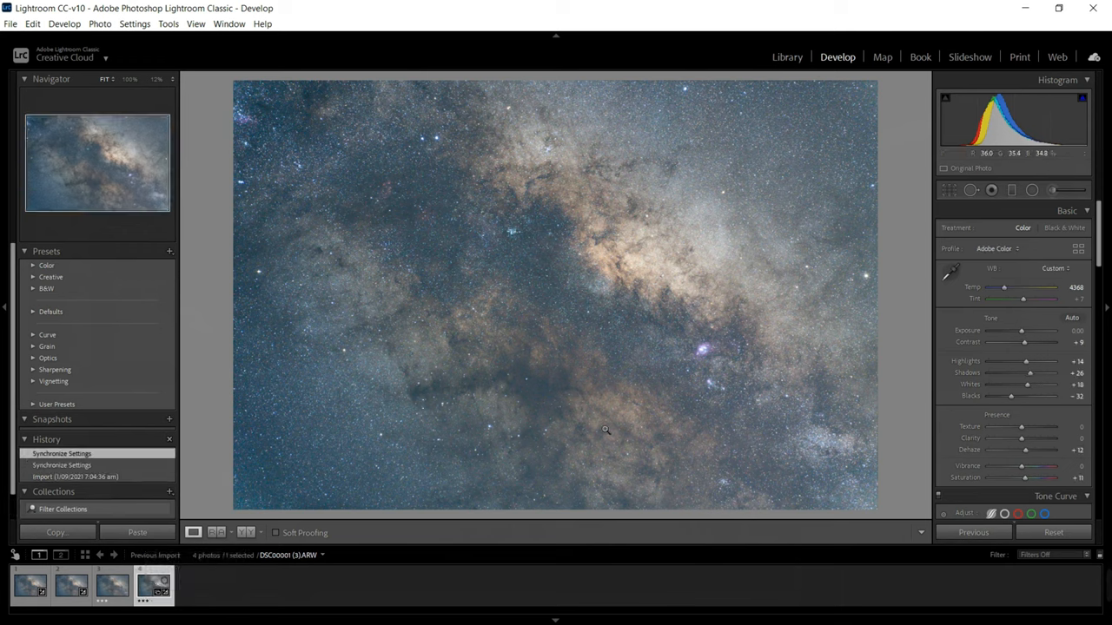
Step: Zoom the raw frame to 100% to inspect noise, then back to fit
{"action": "left_click", "coordinate": [111, 585]}
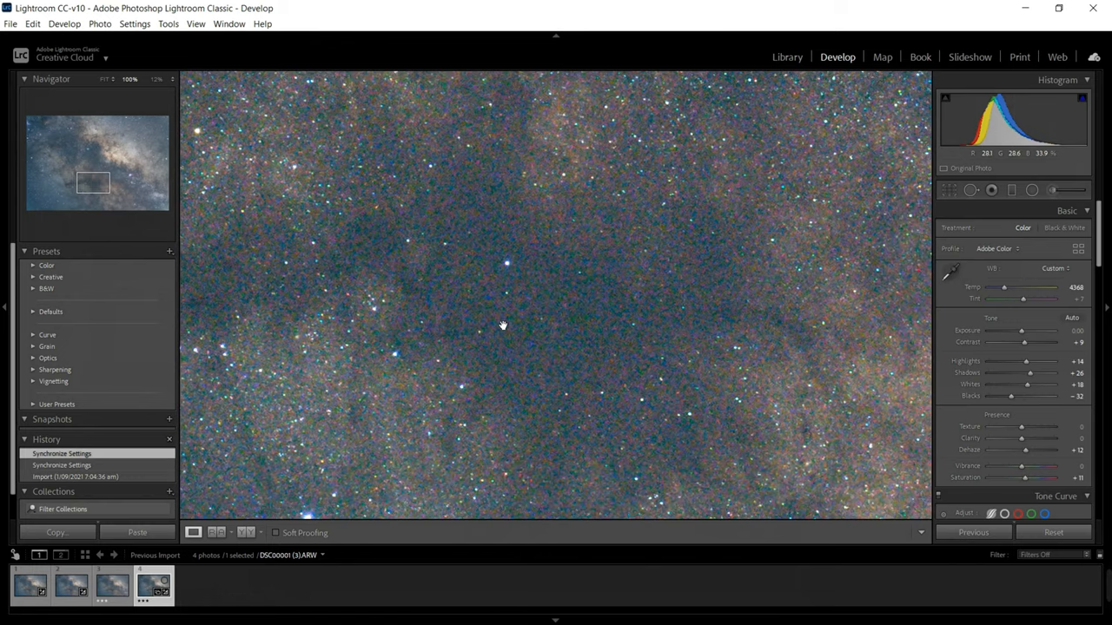
{"action": "left_click", "coordinate": [111, 584]}
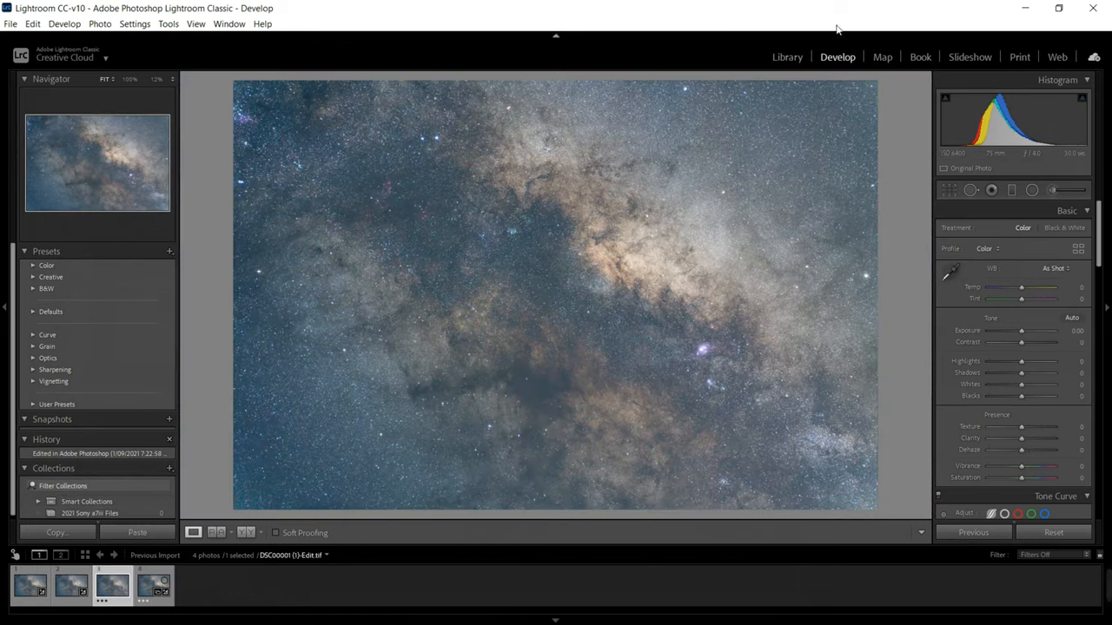